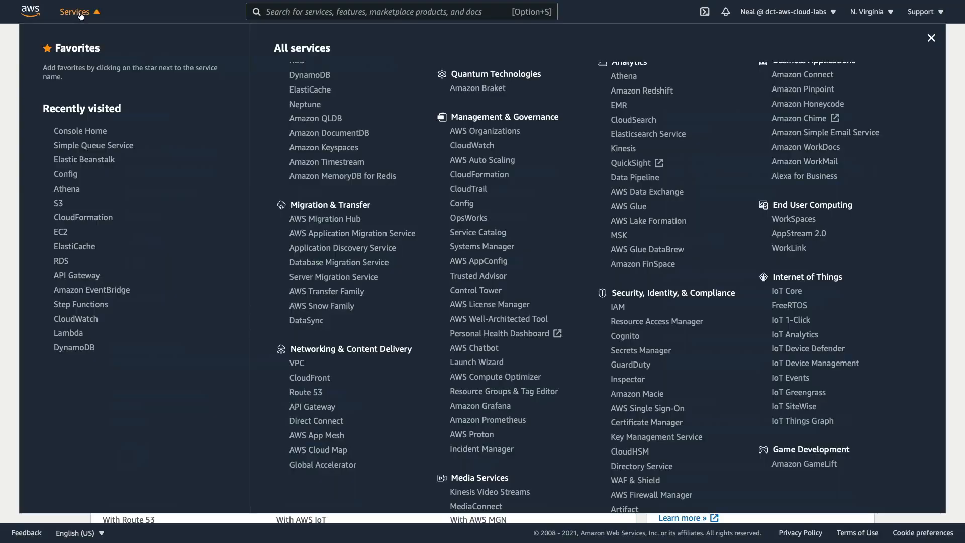
Scroll the Services menu and choose Config under Management & Governance.
scroll("down", 3)
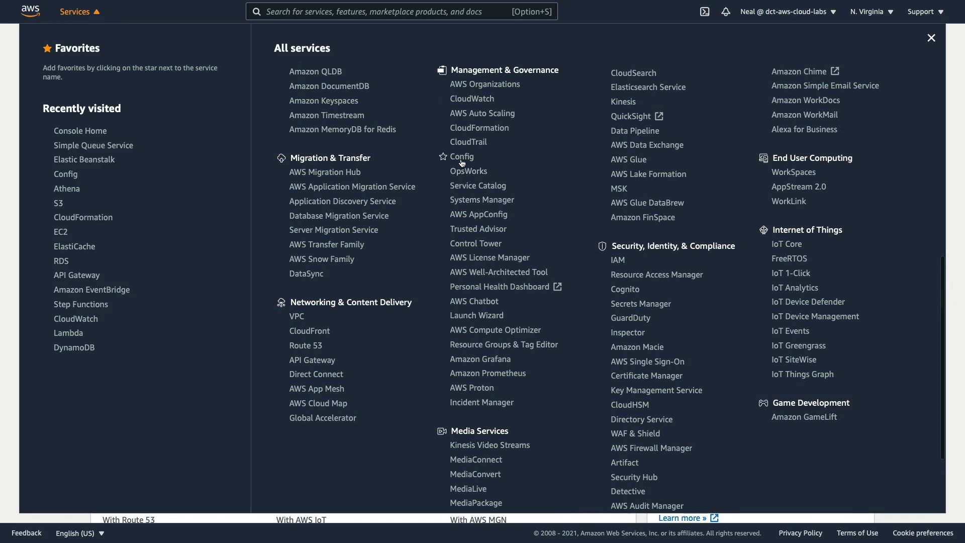
left_click(461, 156)
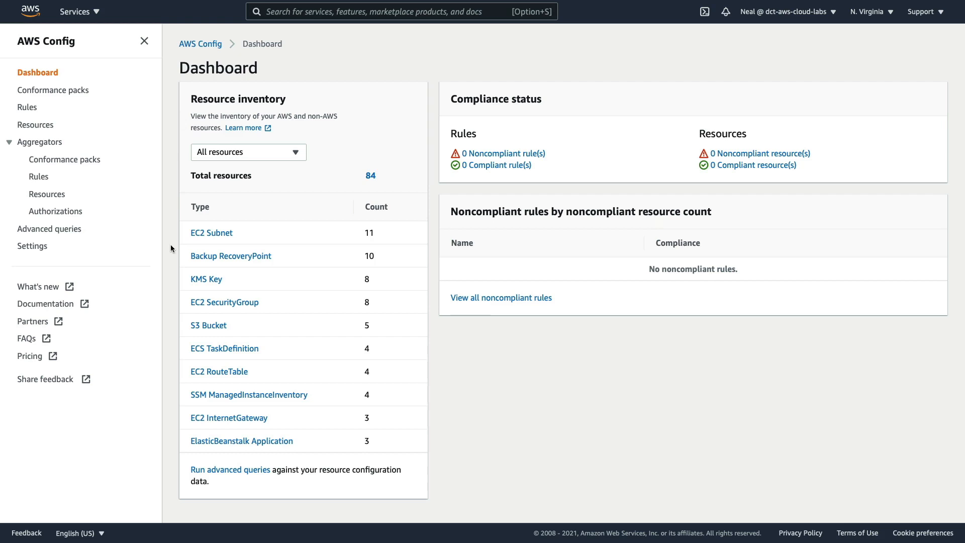
mouse_move(168, 277)
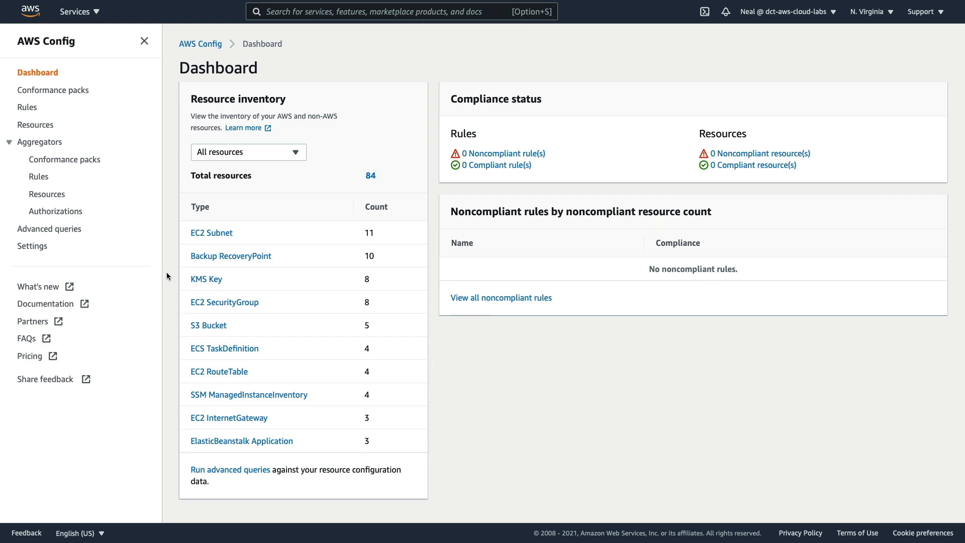
mouse_move(178, 252)
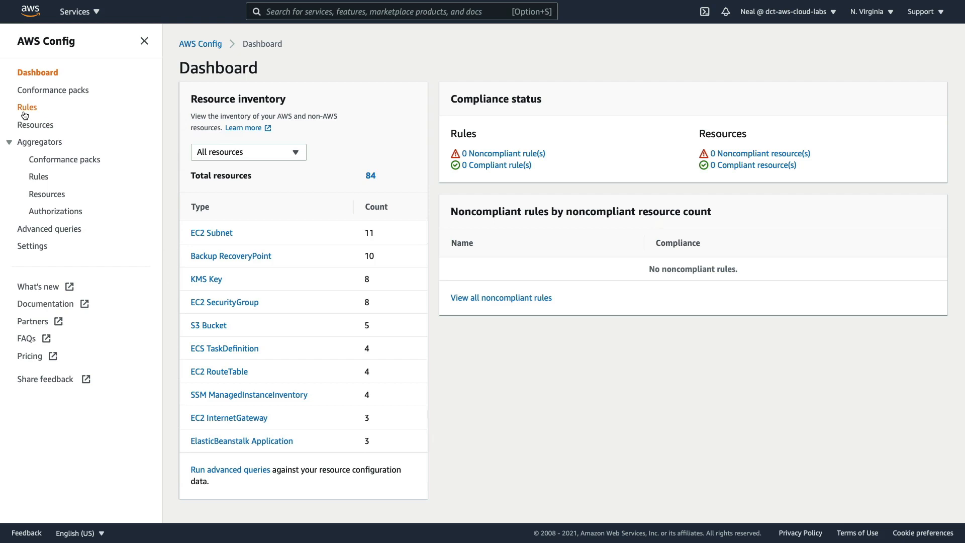
Add a rule from Config Rules, searching 's3' and selecting s3-bucket-server-side-encryption-enabled.
left_click(28, 107)
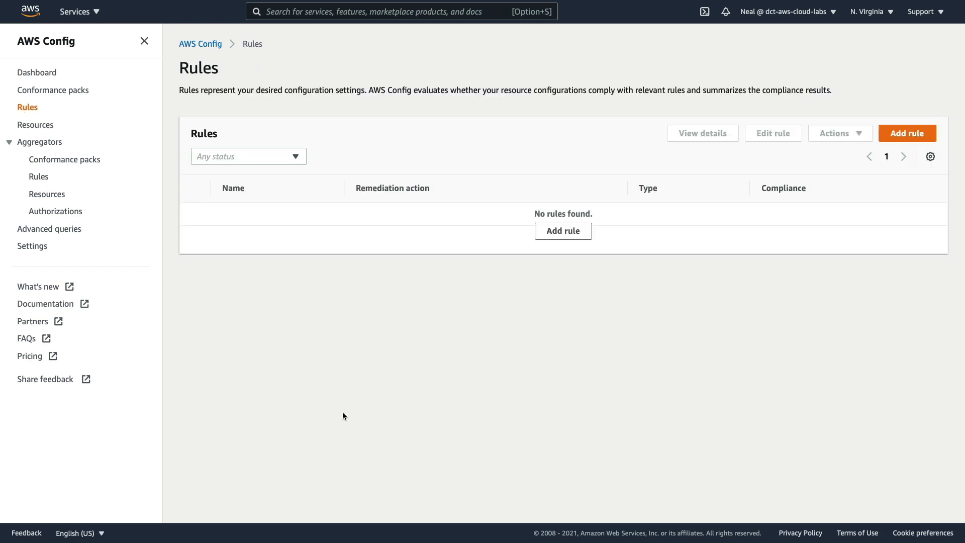
mouse_move(908, 133)
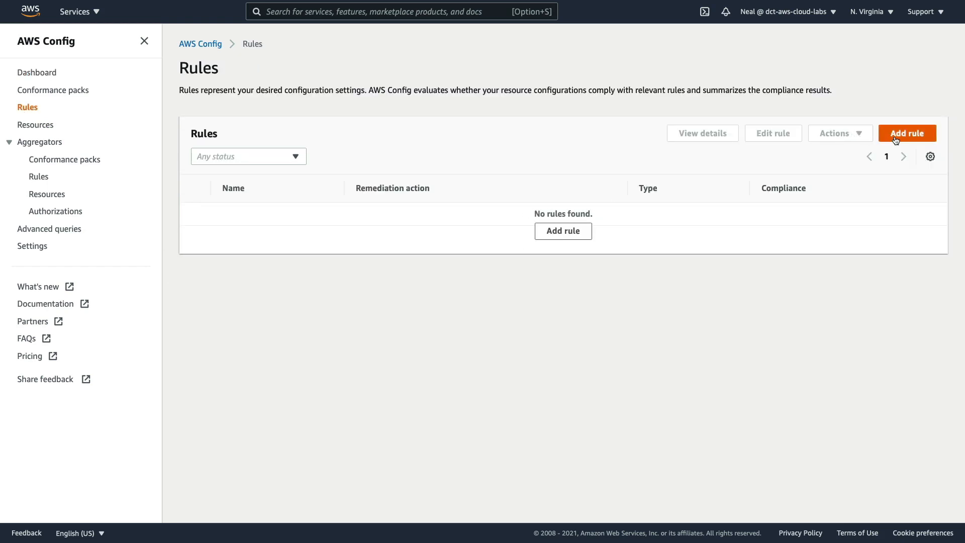
left_click(907, 133)
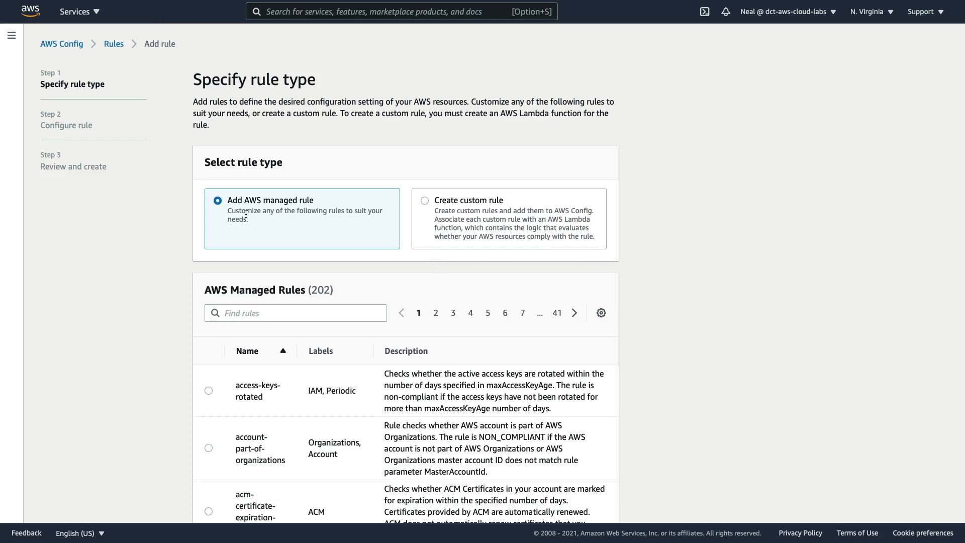
scroll("down", 3)
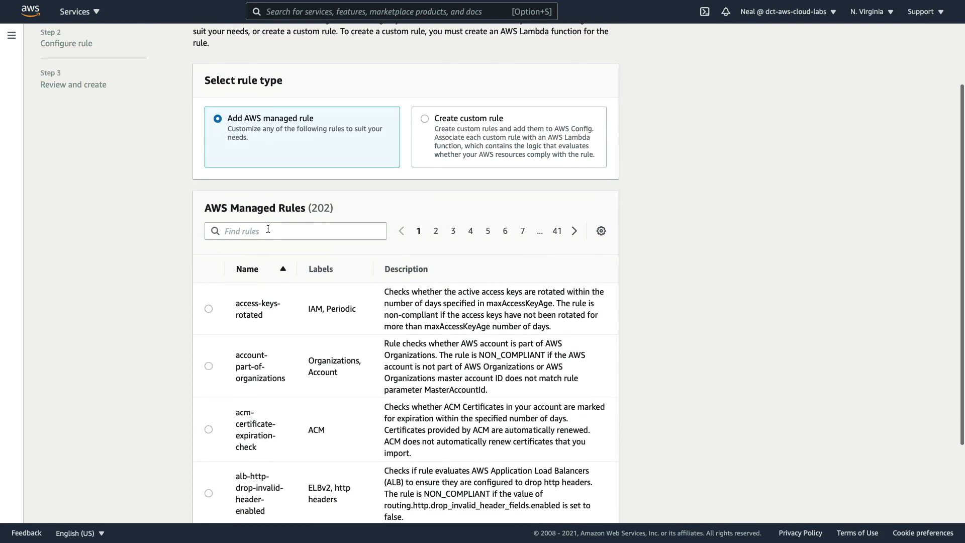
type("s3")
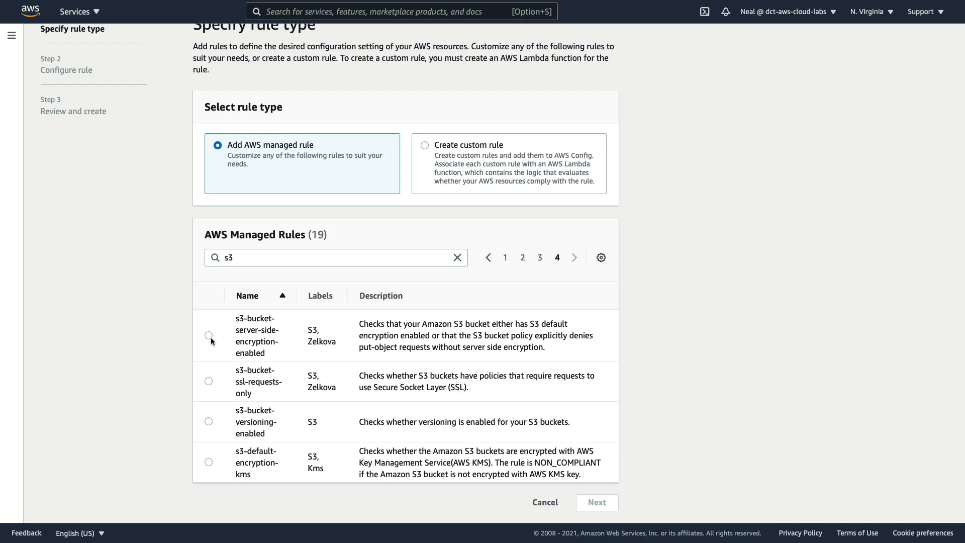
left_click(209, 337)
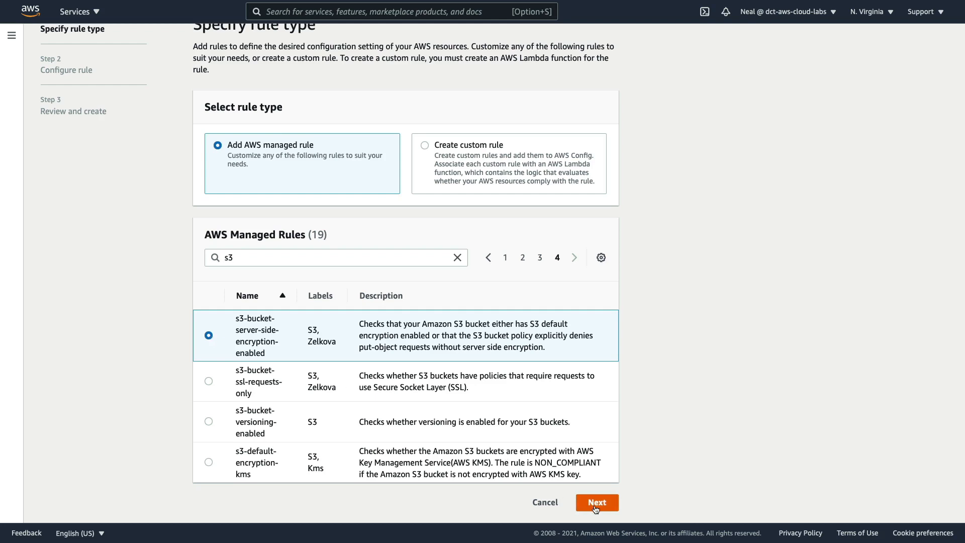
Advance to rule configuration and set the trigger's scope of changes to Tags.
left_click(596, 502)
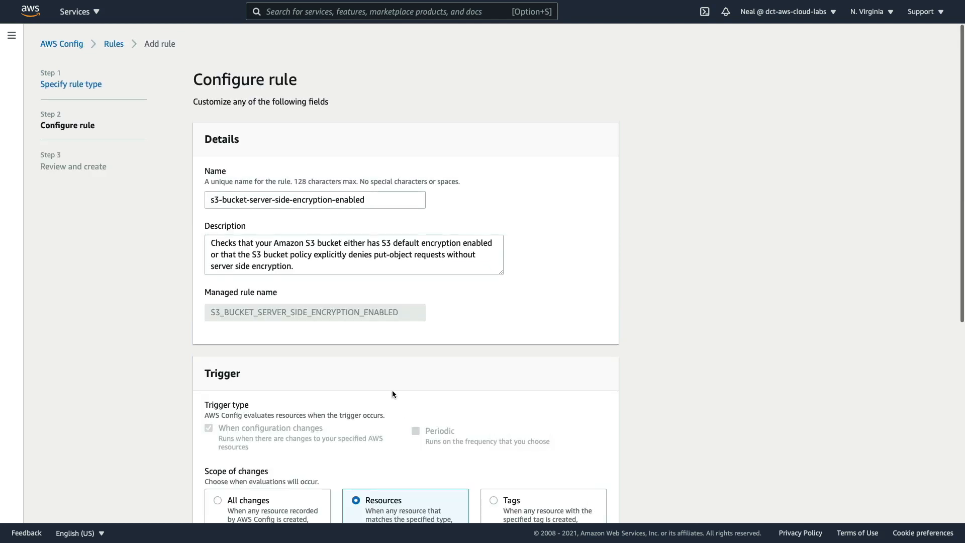
scroll("down", 3)
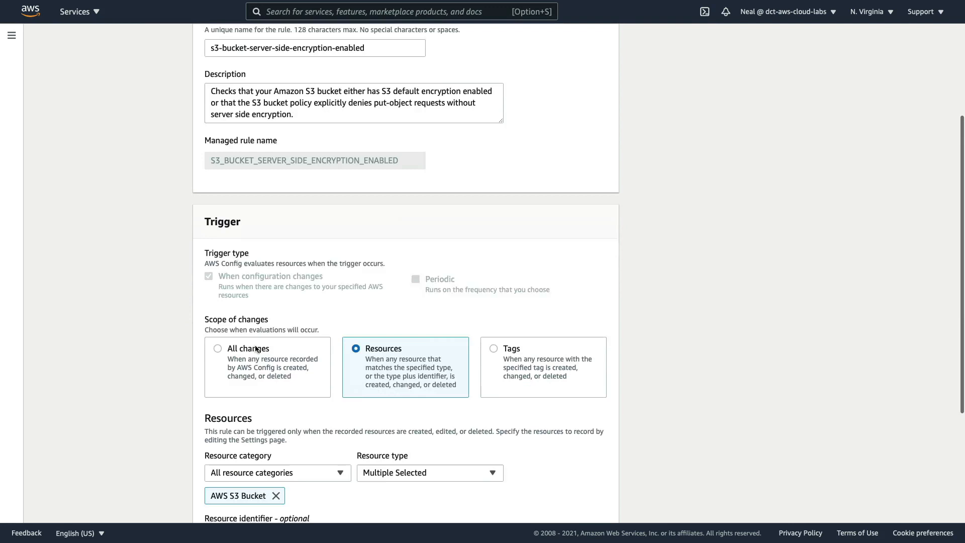
scroll("down", 3)
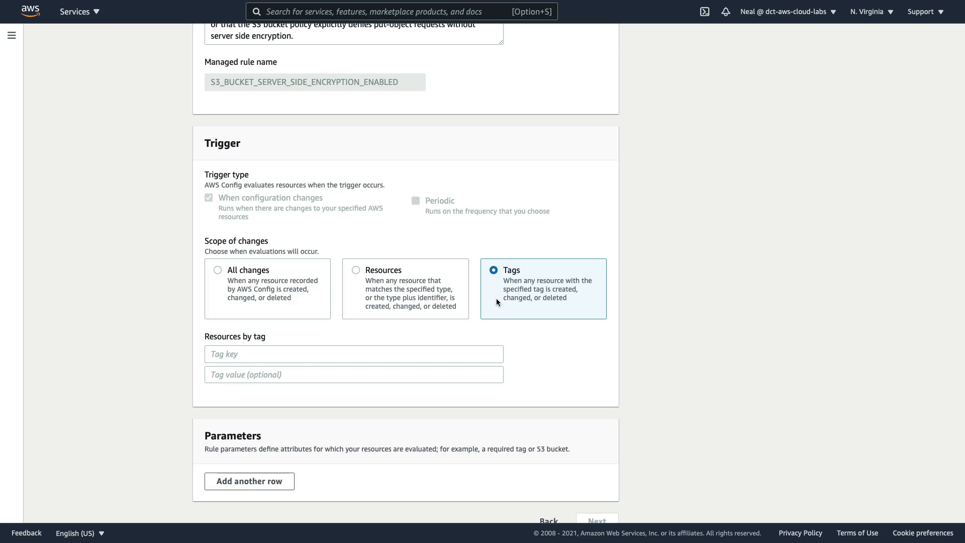
mouse_move(516, 300)
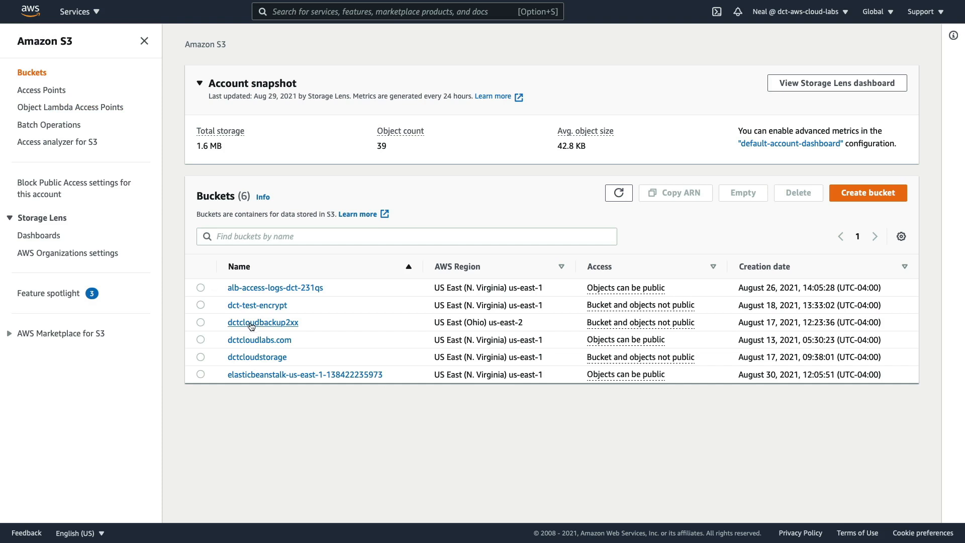
Open dct-test-encrypt's Properties and scroll to its Tags and Default encryption sections.
left_click(257, 305)
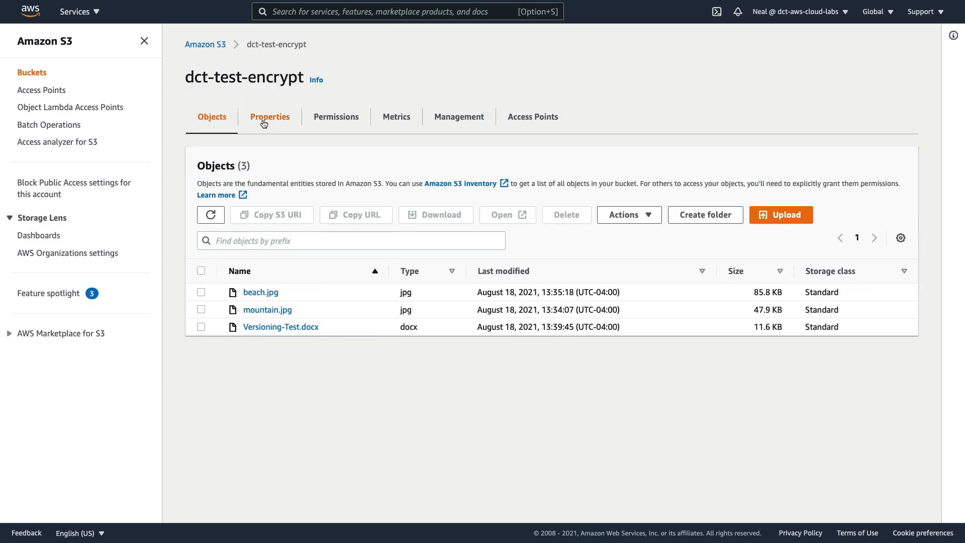
left_click(270, 116)
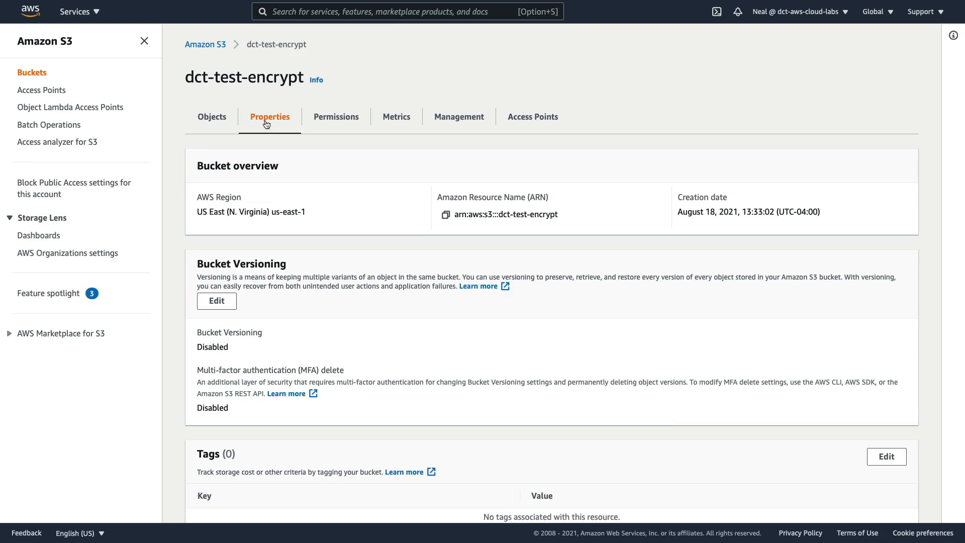
scroll("down", 3)
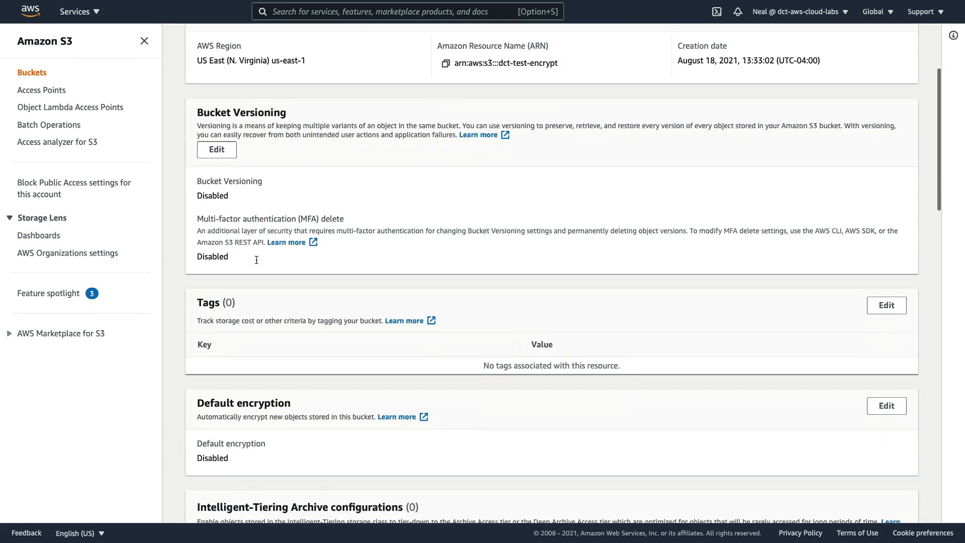
scroll("down", 3)
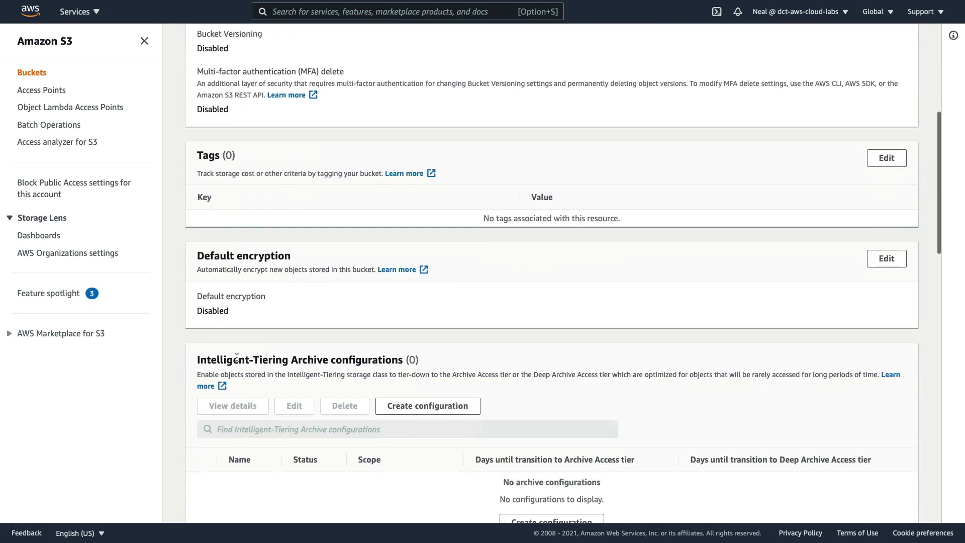
mouse_move(182, 285)
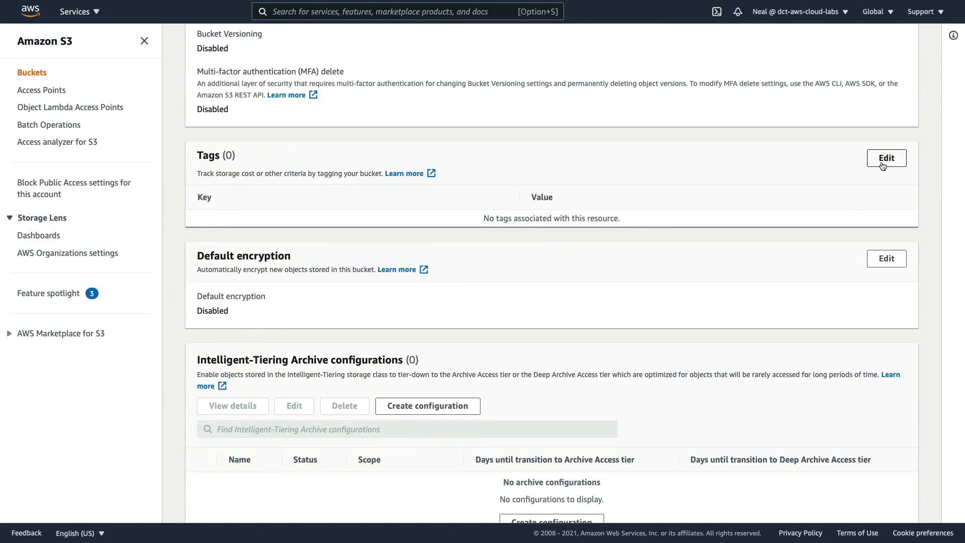
Add the tag Classification = Sensitive to dct-test-encrypt and save the changes.
left_click(886, 158)
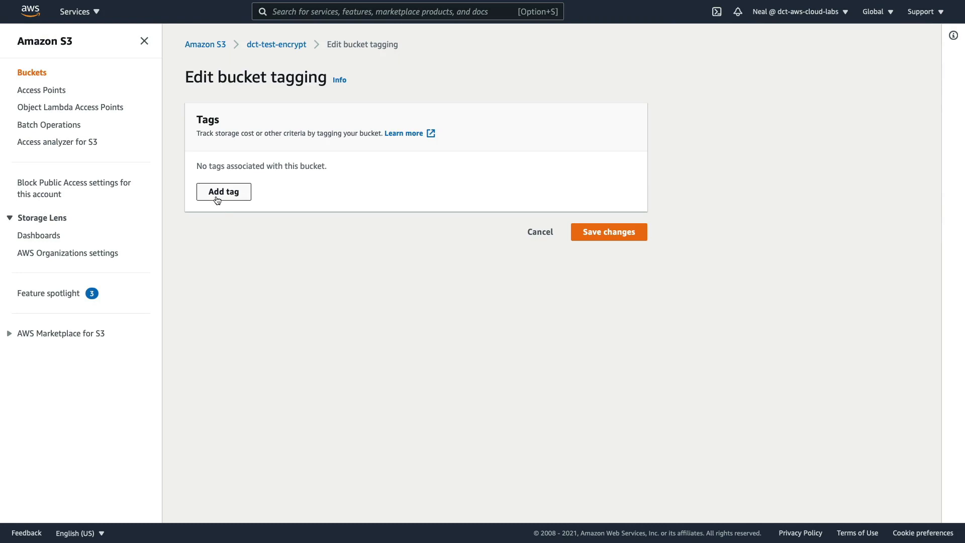
type("Classification")
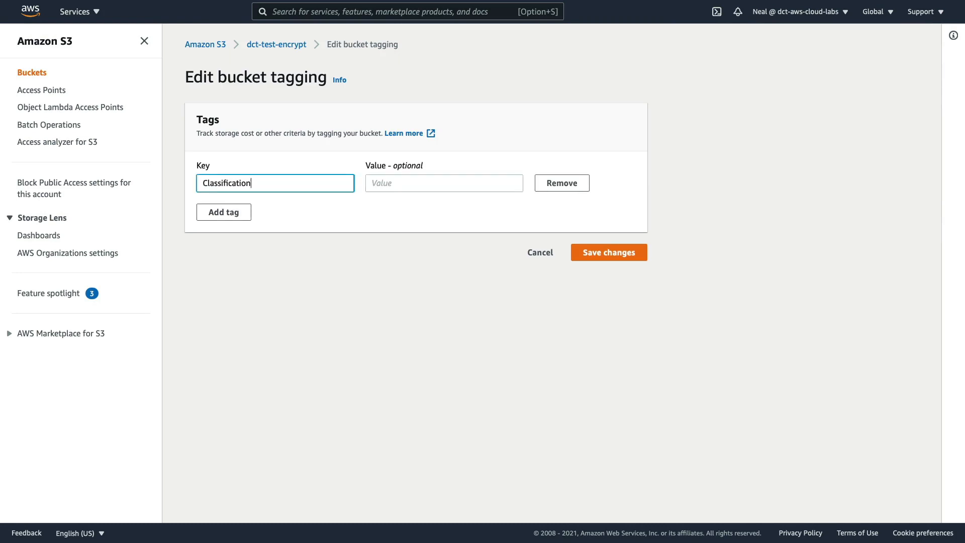
left_click(443, 183)
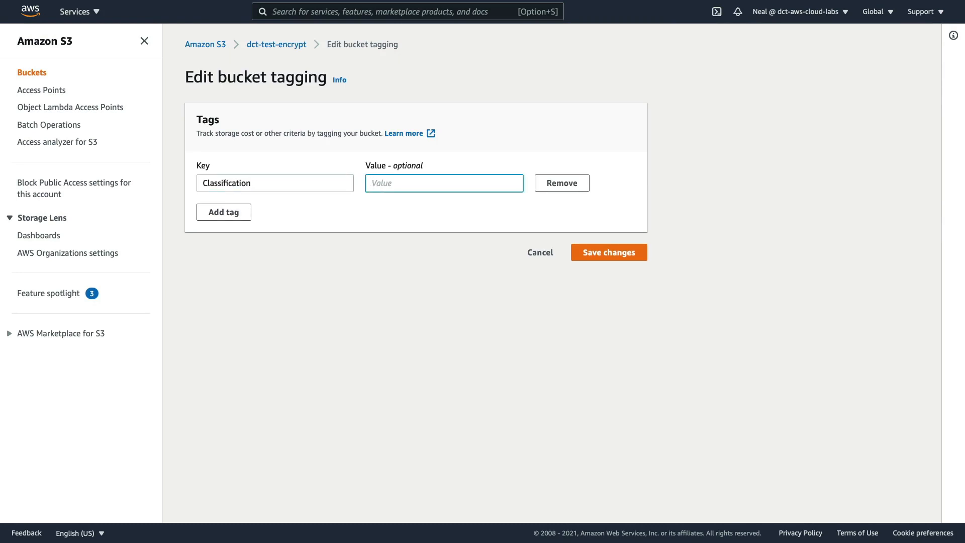
type("Sensitive")
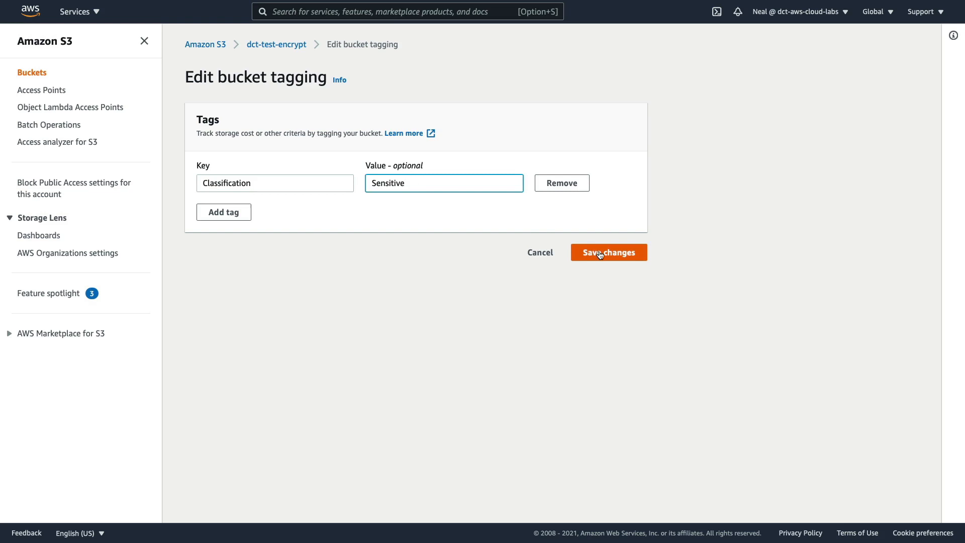
left_click(608, 252)
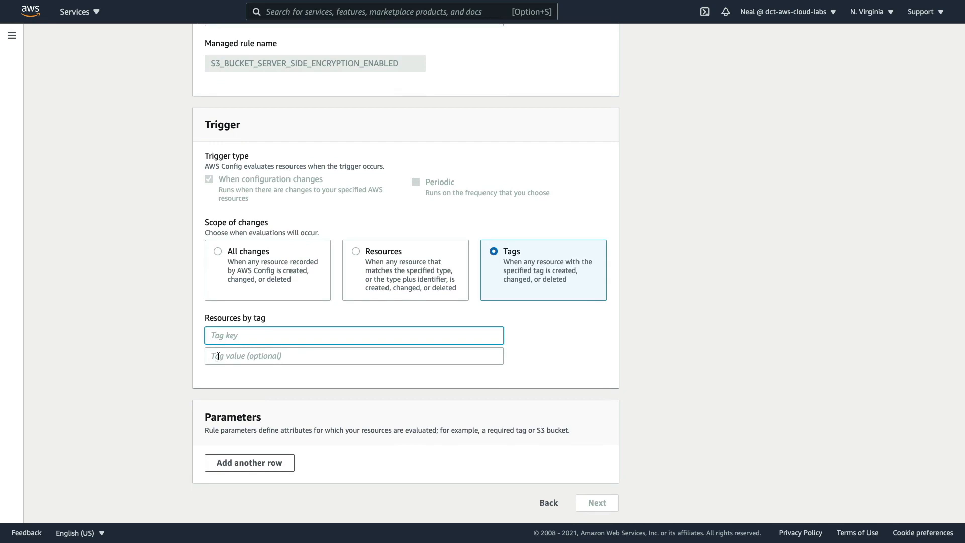
Enter tag key Classification for the rule scope, review, and add the rule.
type("Classification")
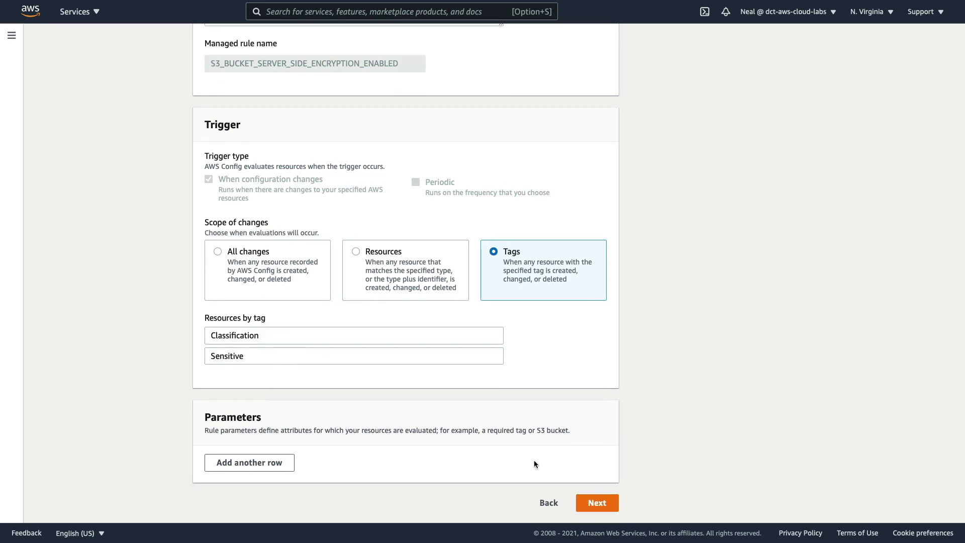
left_click(596, 502)
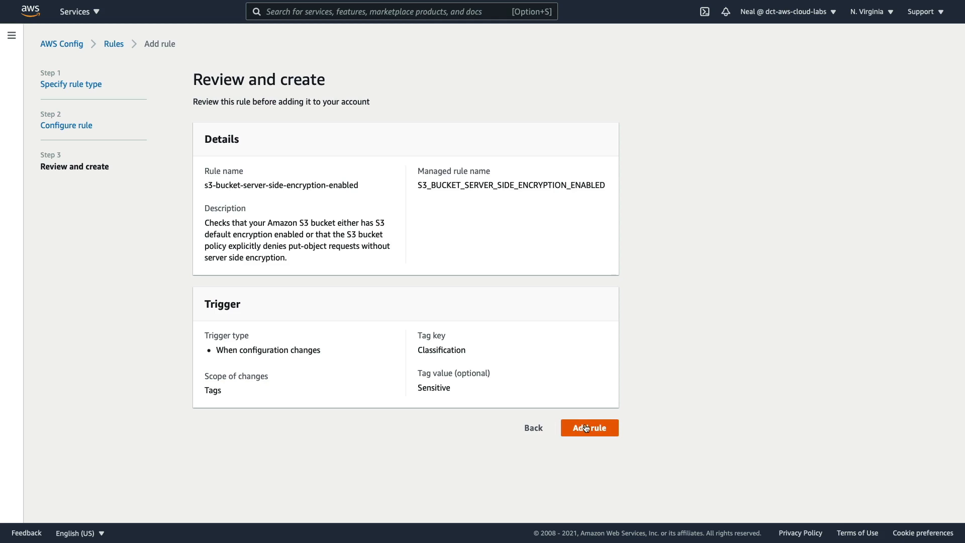
left_click(587, 428)
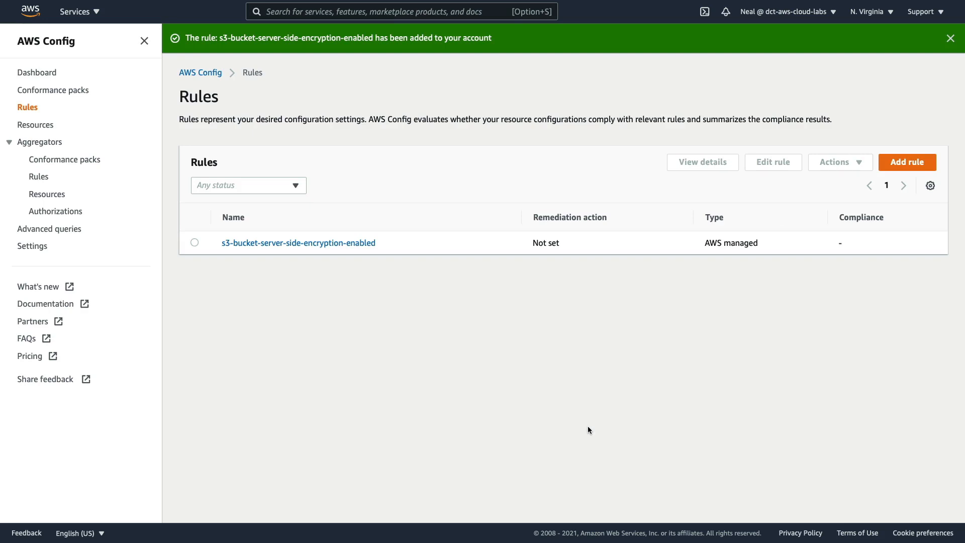
Open the s3-bucket-server-side-encryption-enabled rule page and expand its Actions menu.
left_click(297, 242)
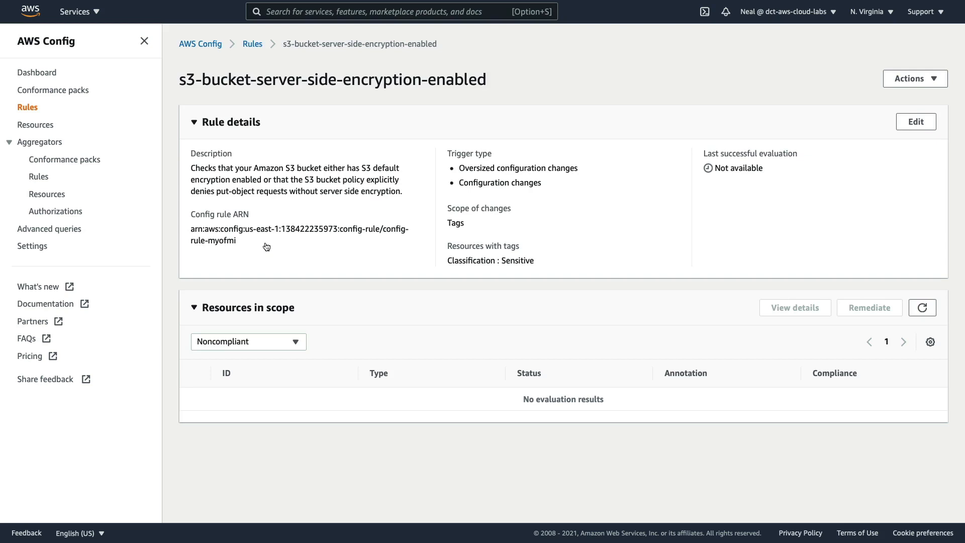
left_click(915, 79)
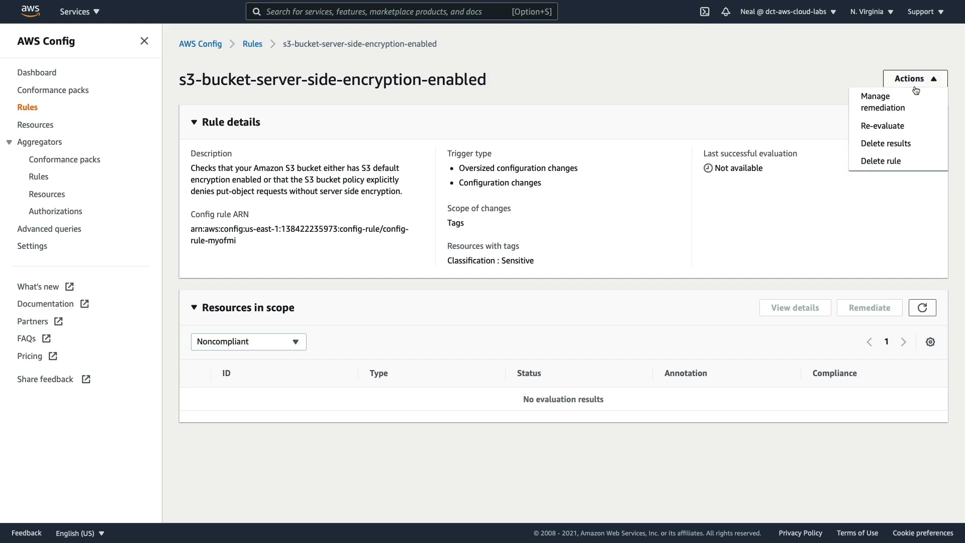
mouse_move(882, 102)
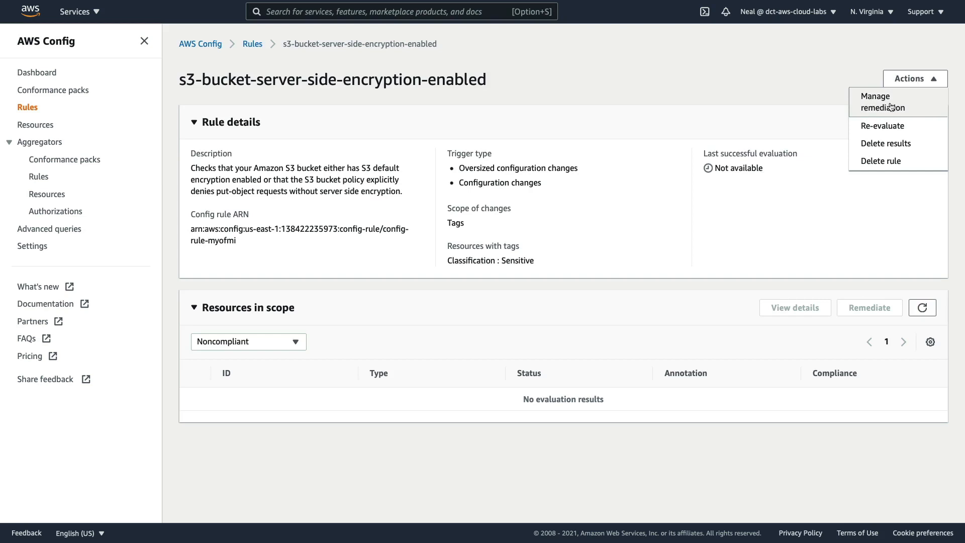
Start managing remediation and choose the AWS-EnableS3BucketEncryption remediation action.
left_click(883, 102)
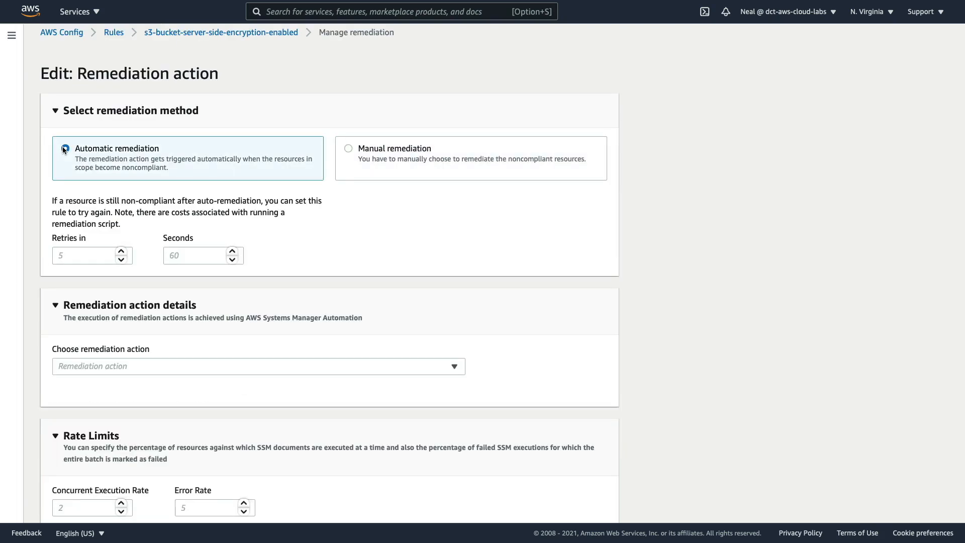
scroll("down", 3)
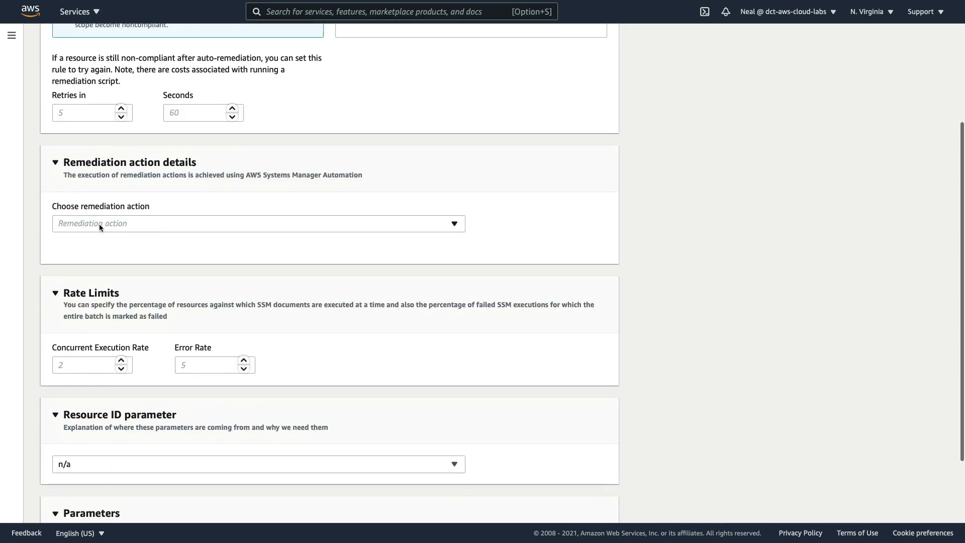
left_click(258, 223)
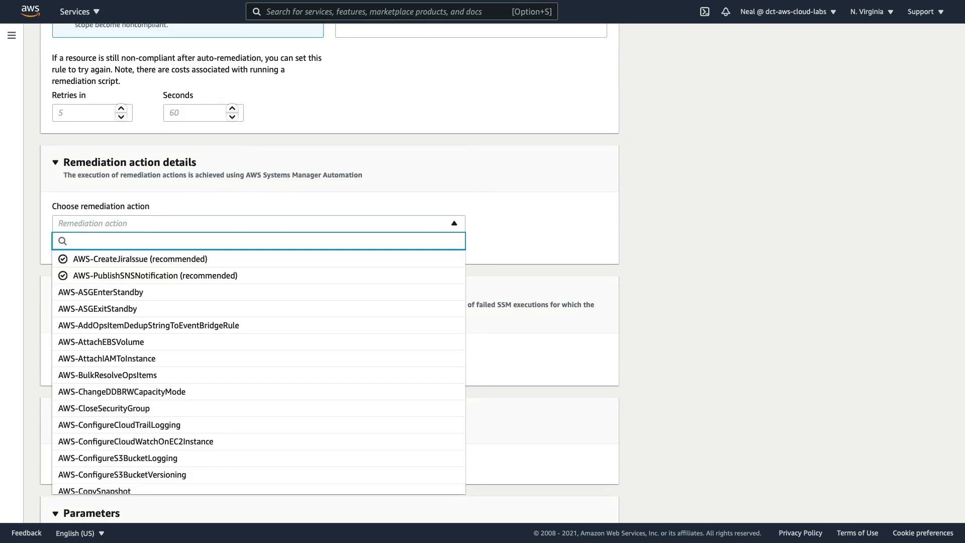
type("encryption")
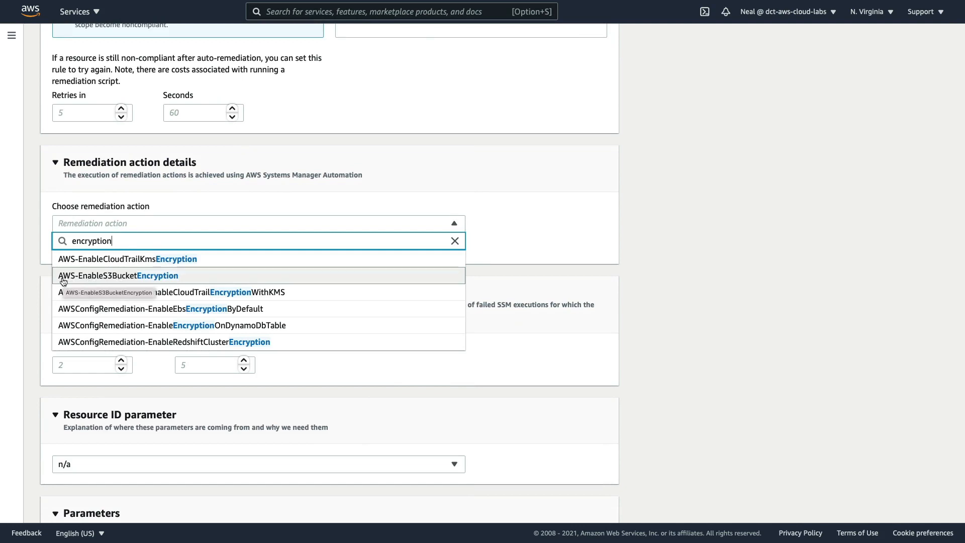
left_click(118, 275)
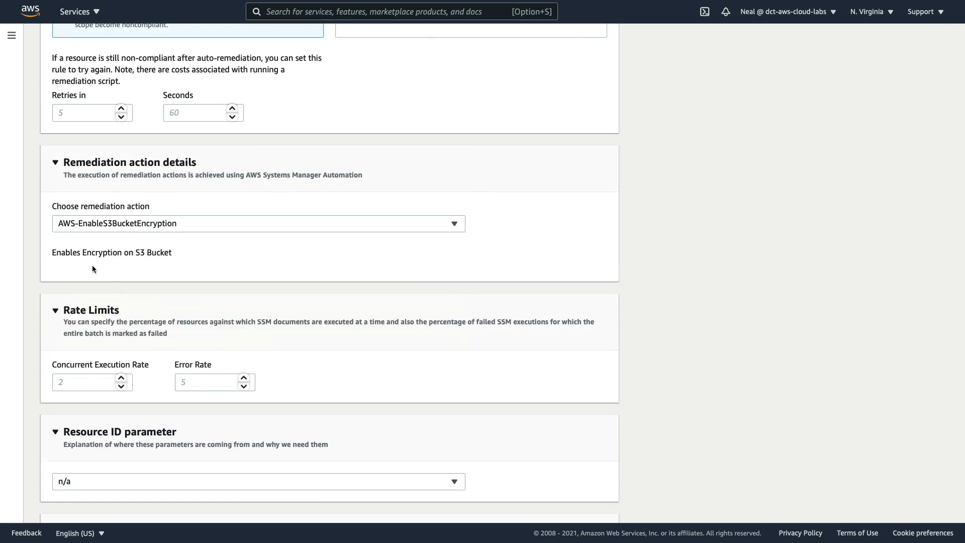
Set the resource ID parameter to BucketName and SSEAlgorithm to AES256.
scroll("down", 3)
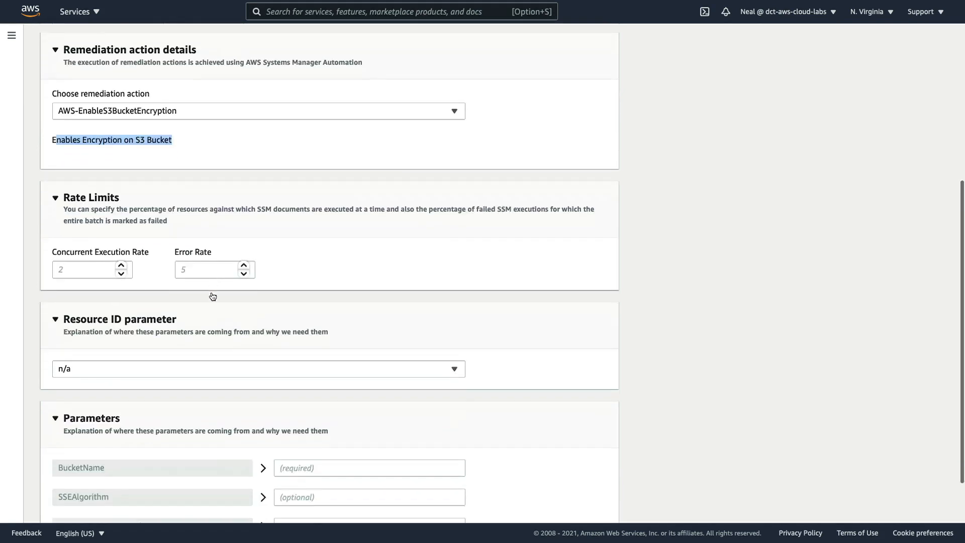
left_click(257, 369)
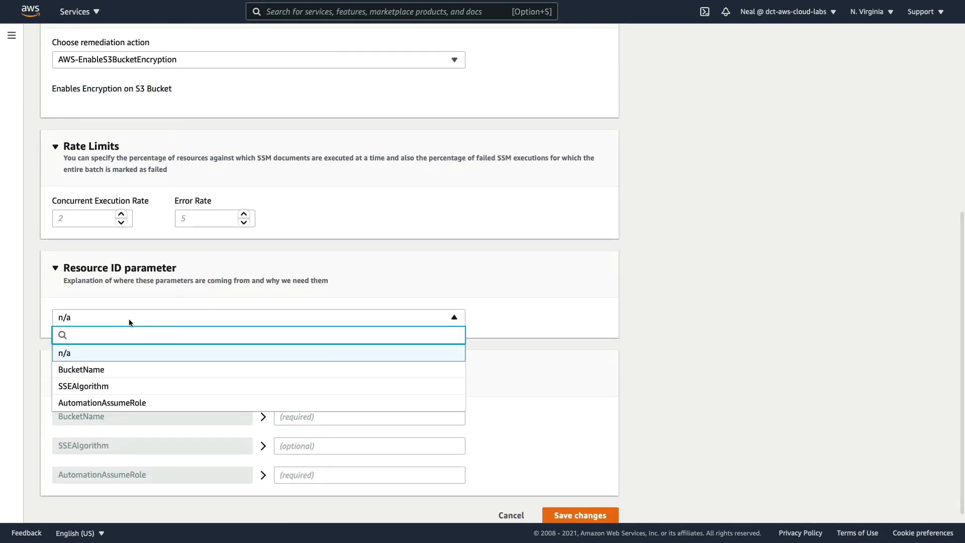
mouse_move(80, 369)
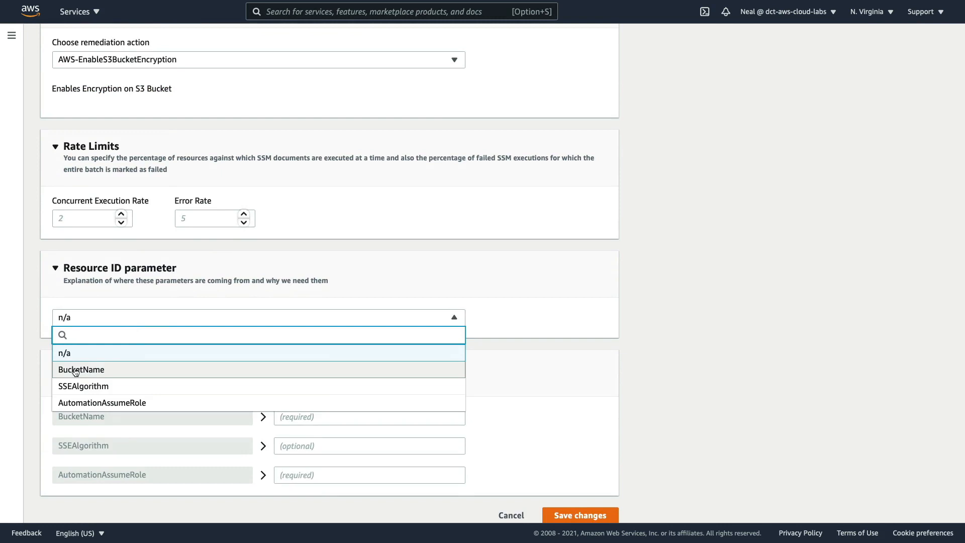
left_click(80, 370)
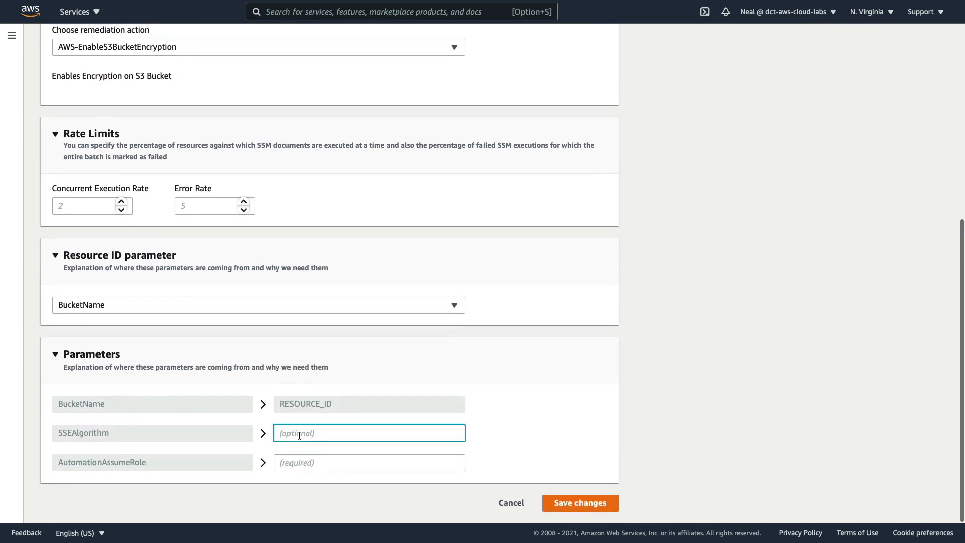
type("AES")
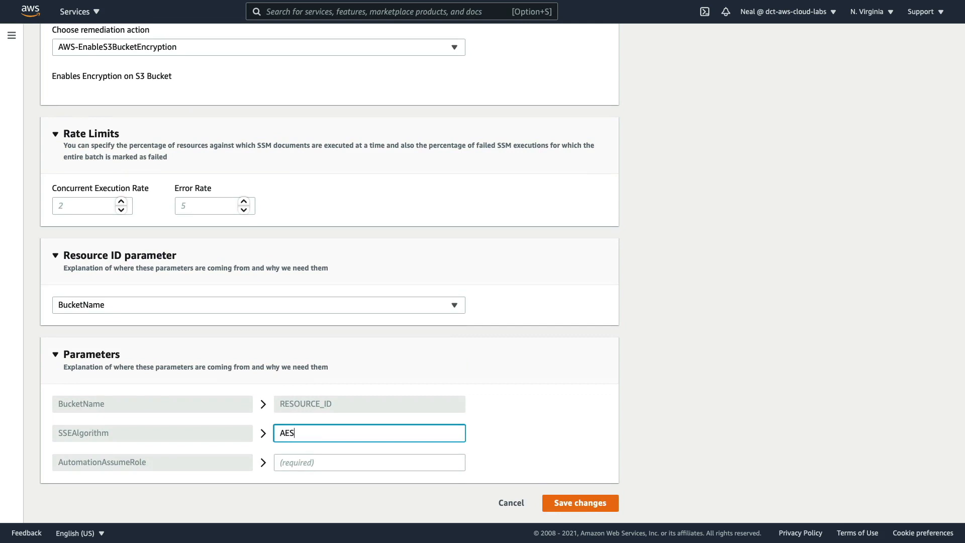
type("256")
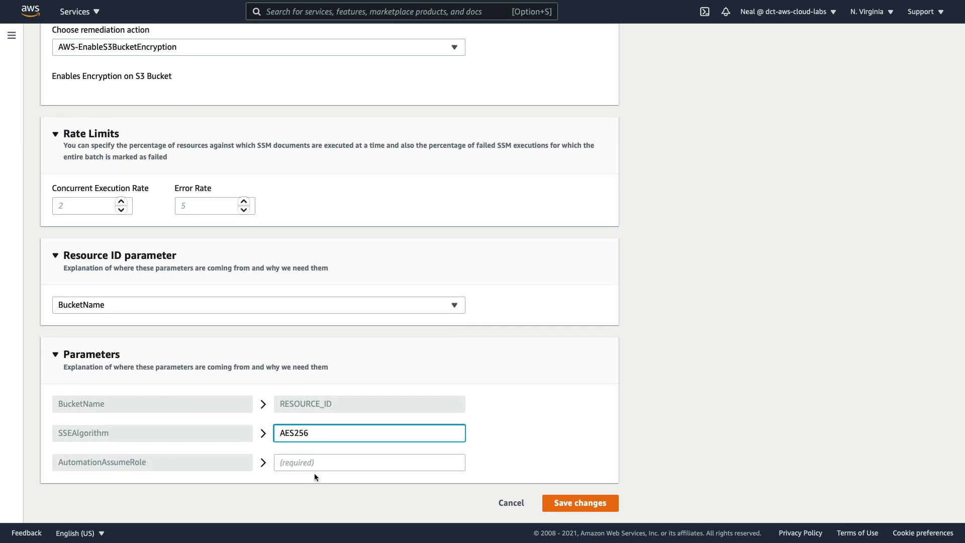
left_click(368, 462)
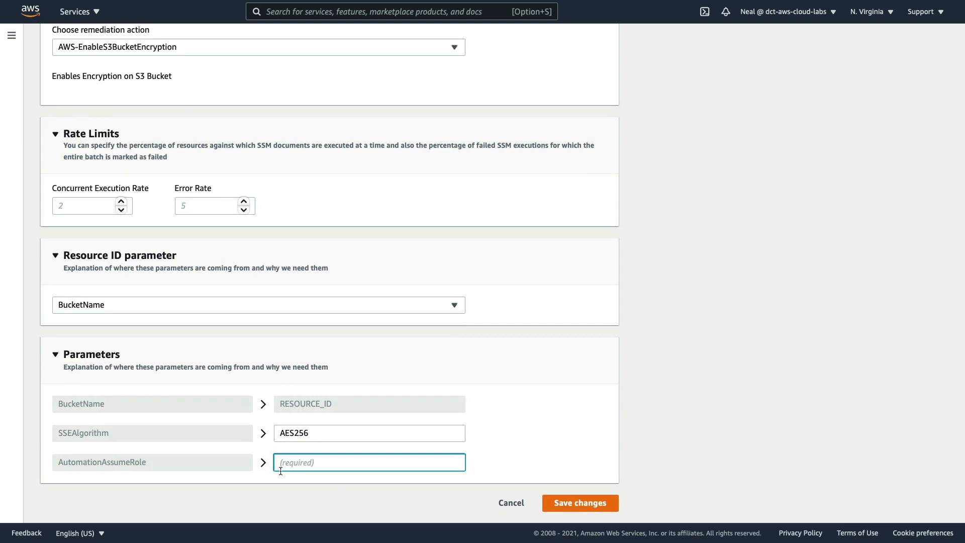
mouse_move(63, 469)
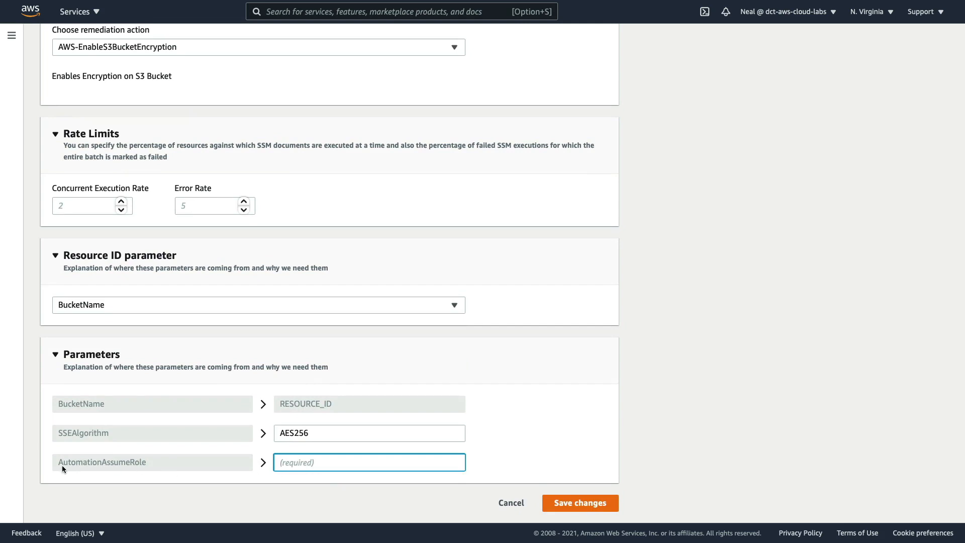
mouse_move(259, 458)
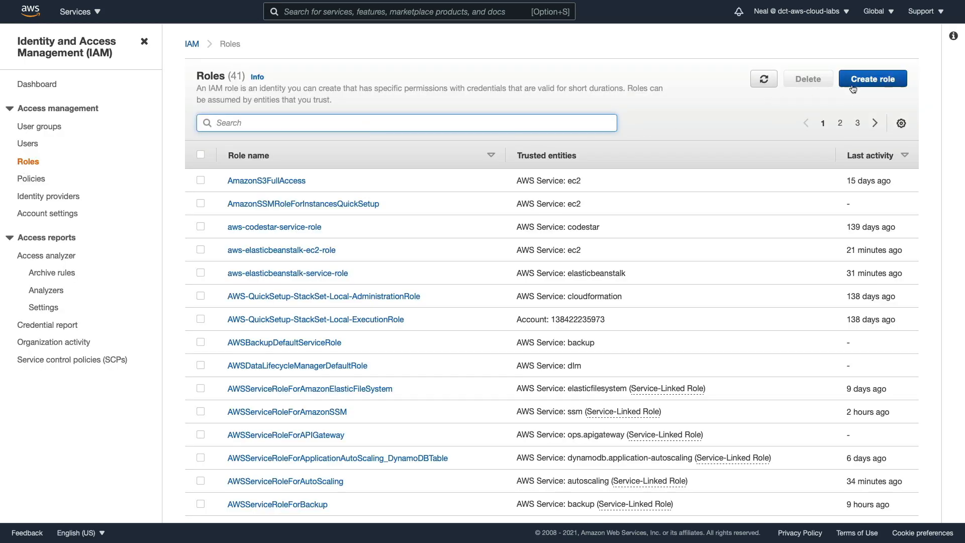
Begin a new IAM role trusted by Systems Manager and continue to permissions.
left_click(872, 79)
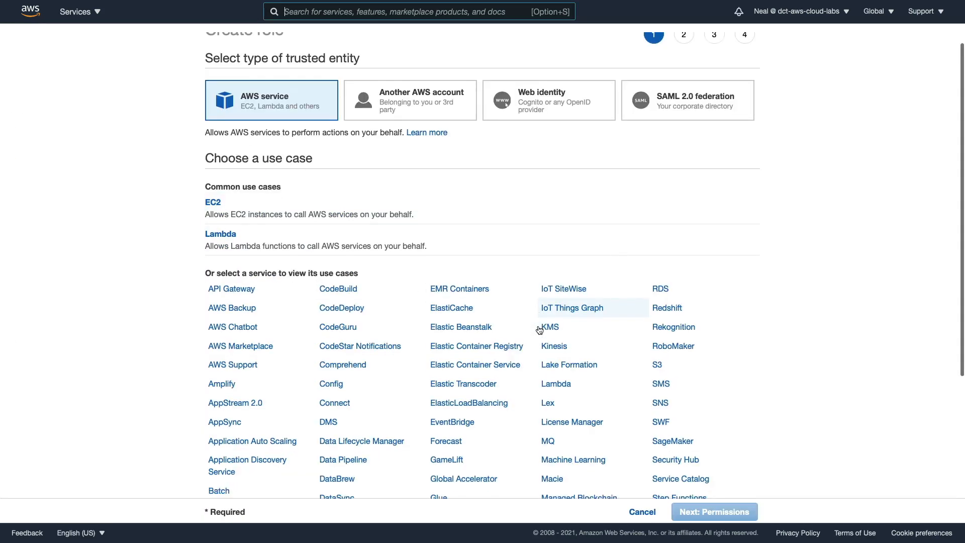
scroll("down", 3)
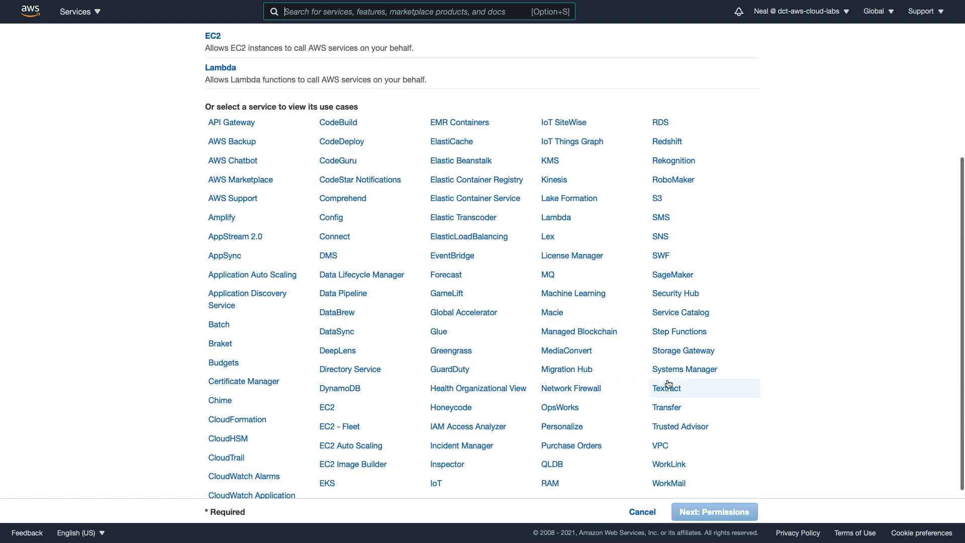
left_click(684, 369)
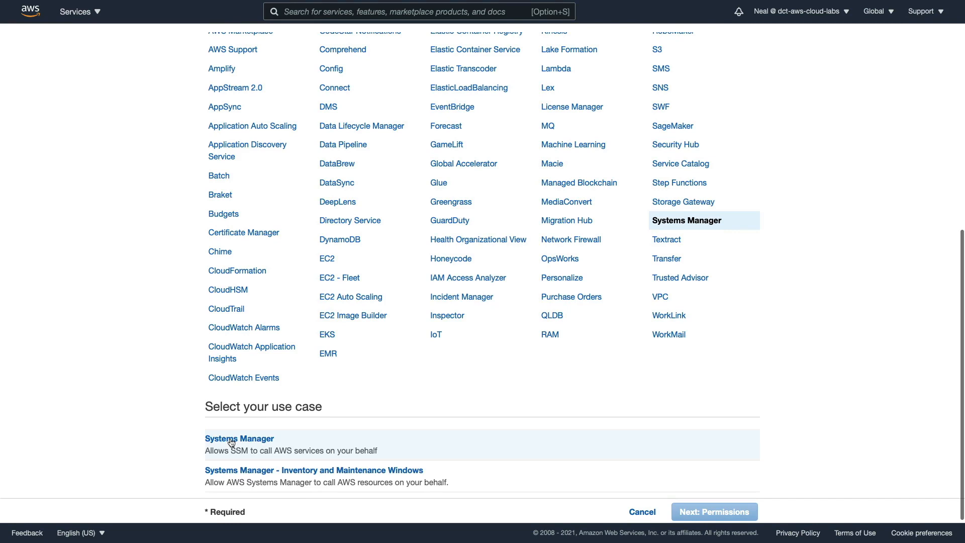
left_click(239, 443)
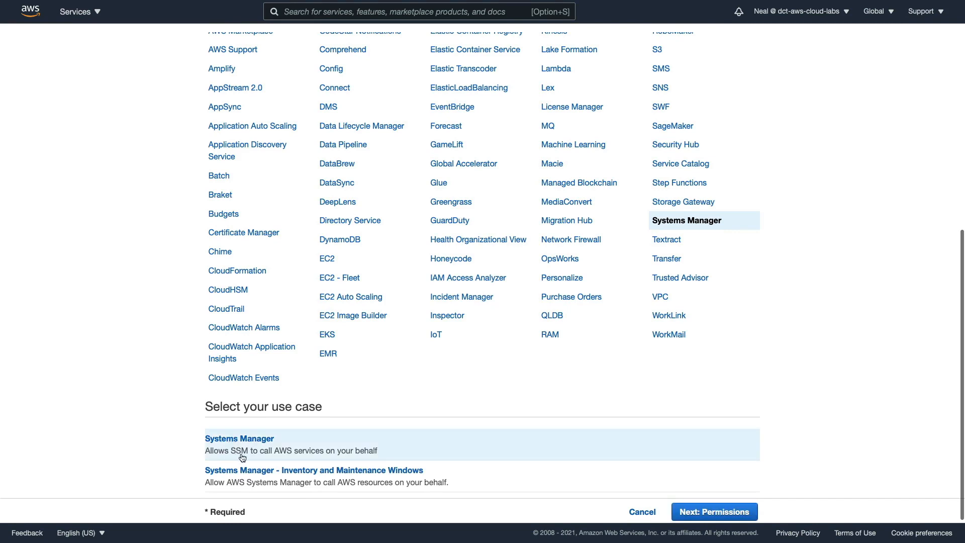
mouse_move(339, 454)
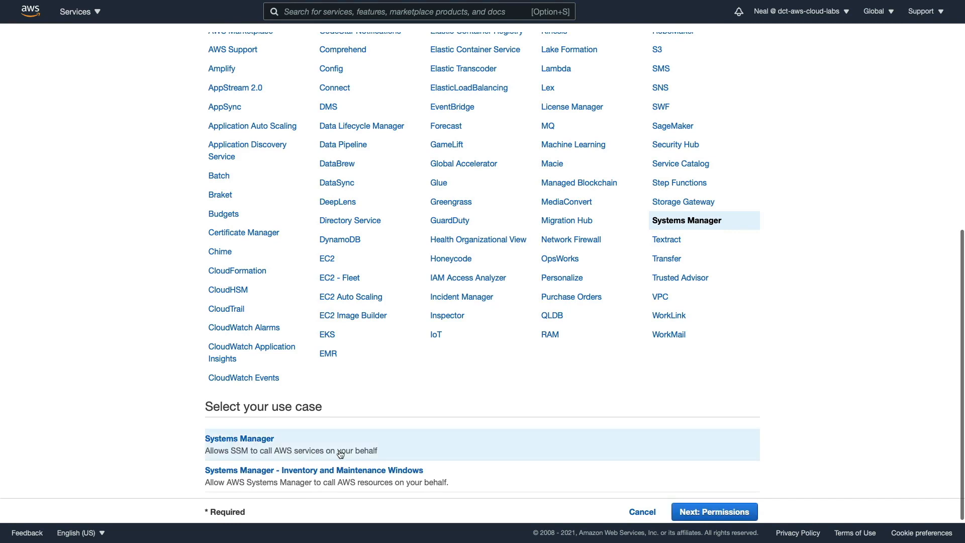
left_click(713, 512)
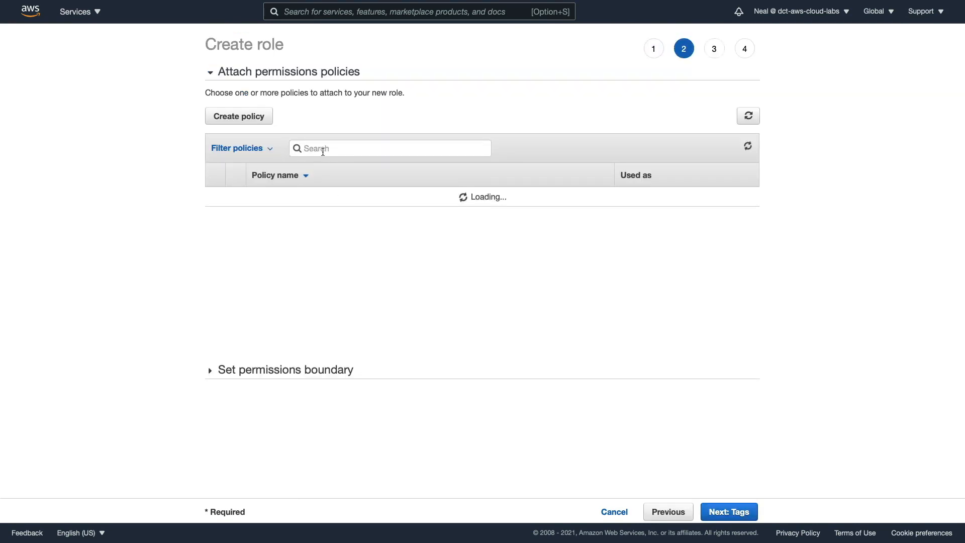
Attach AmazonS3FullAccess, skip tags, and create the role named AWSConfigRemediation.
type("s3")
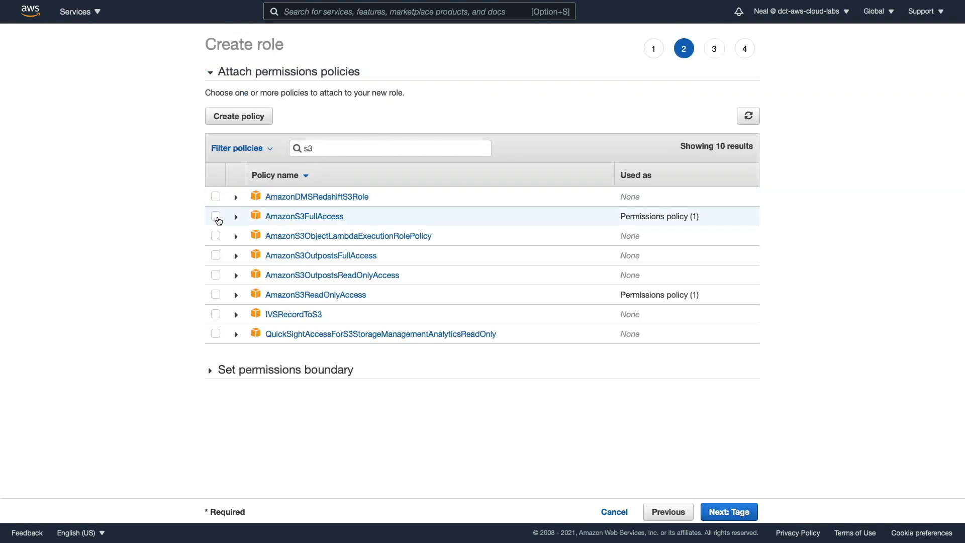
left_click(216, 217)
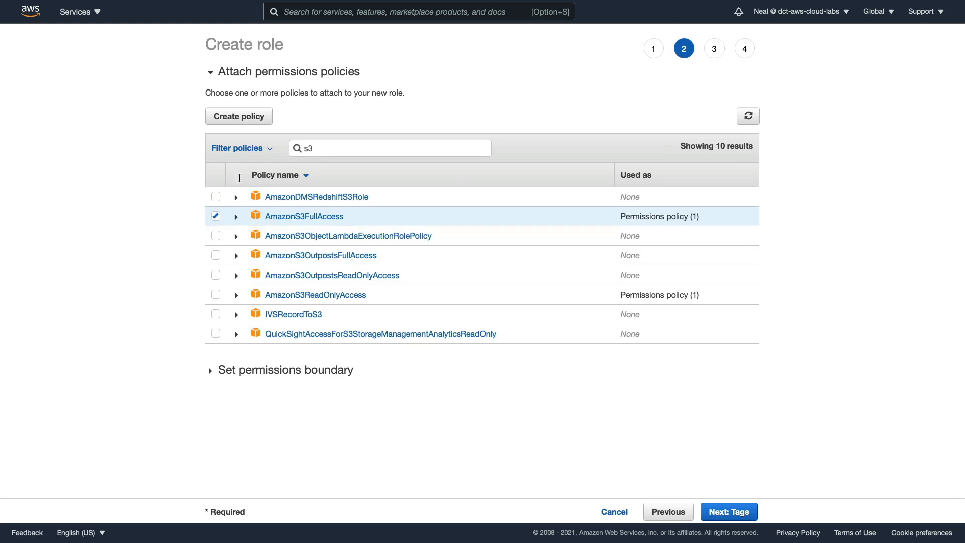
mouse_move(322, 238)
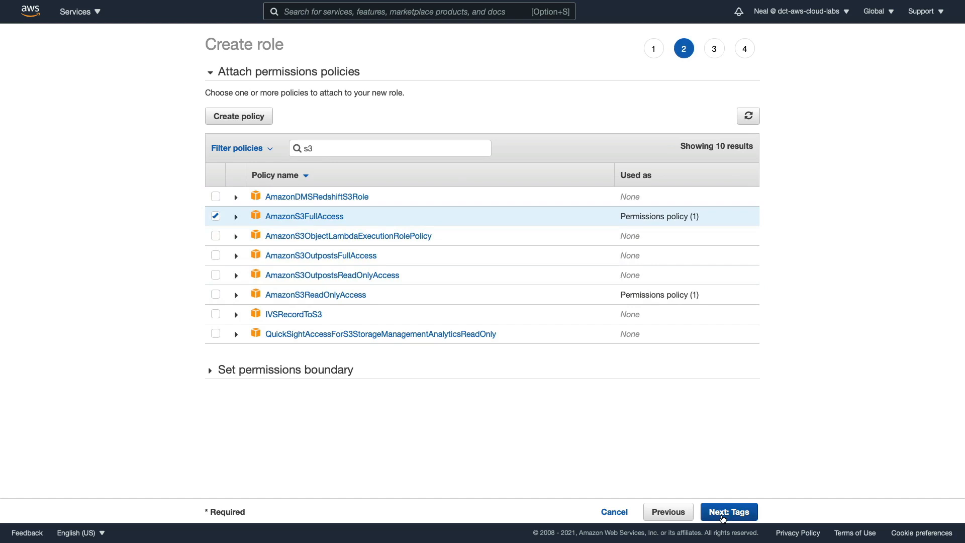
left_click(728, 512)
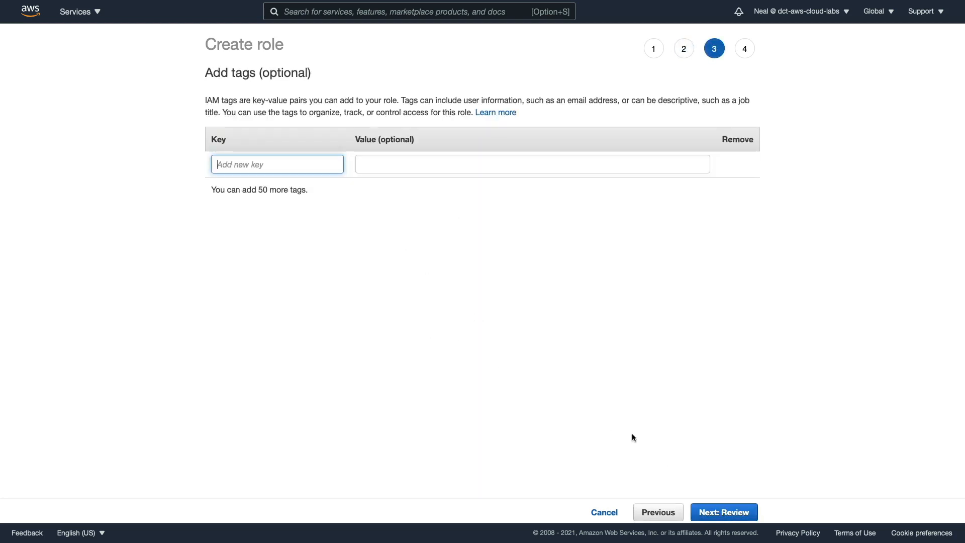
left_click(724, 512)
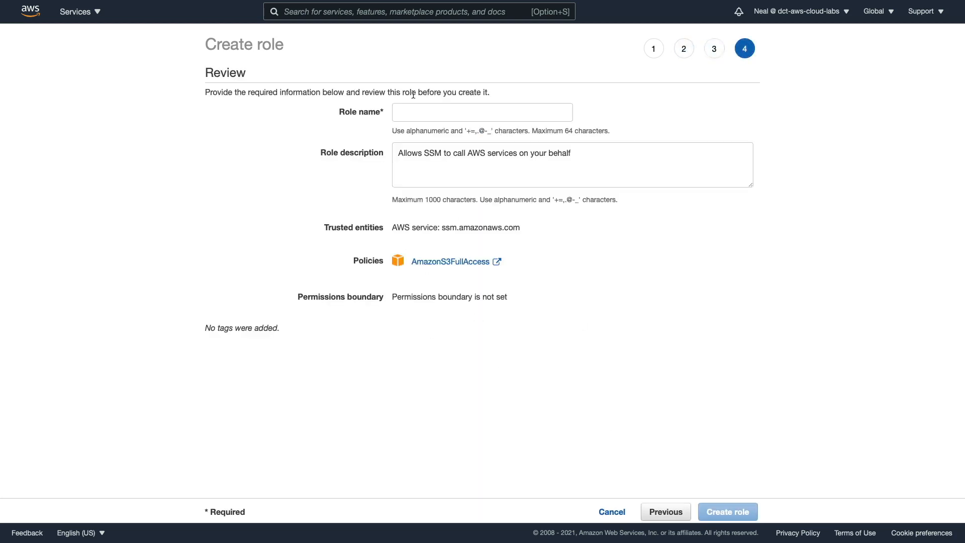
type("AWSConfigRemediation")
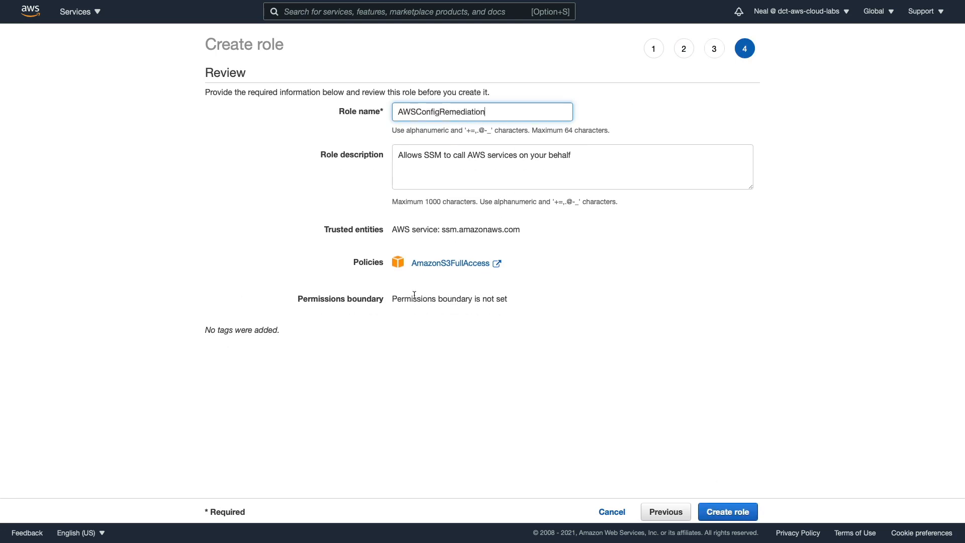
left_click(727, 512)
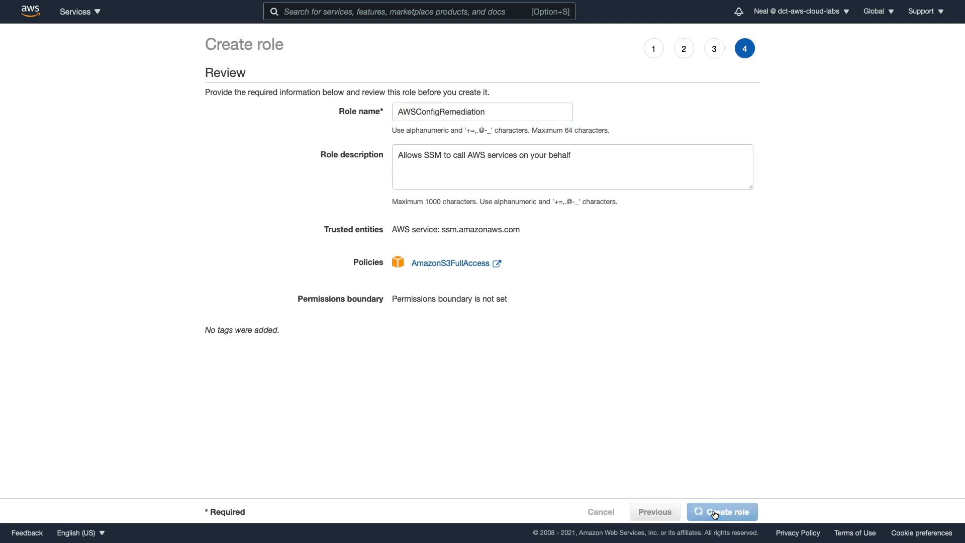
left_click(721, 512)
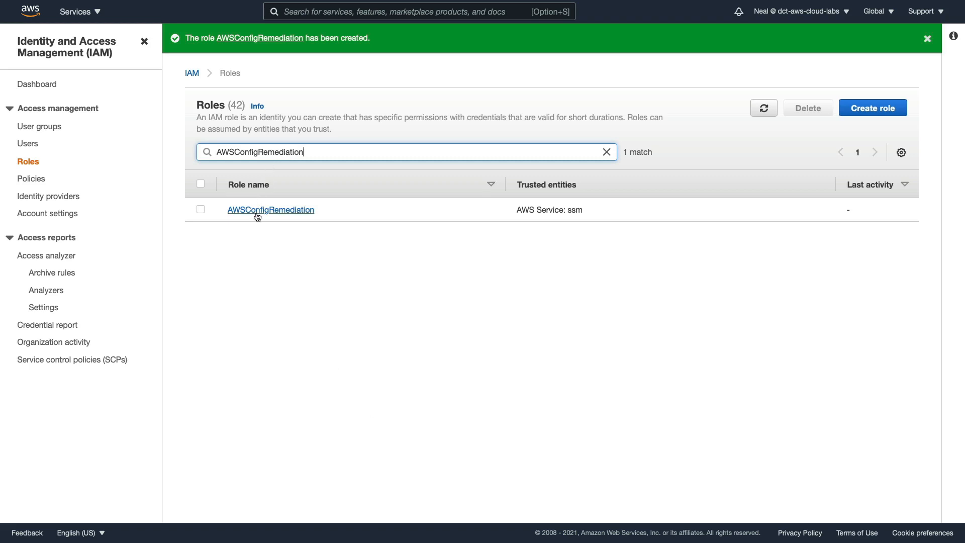
left_click(270, 209)
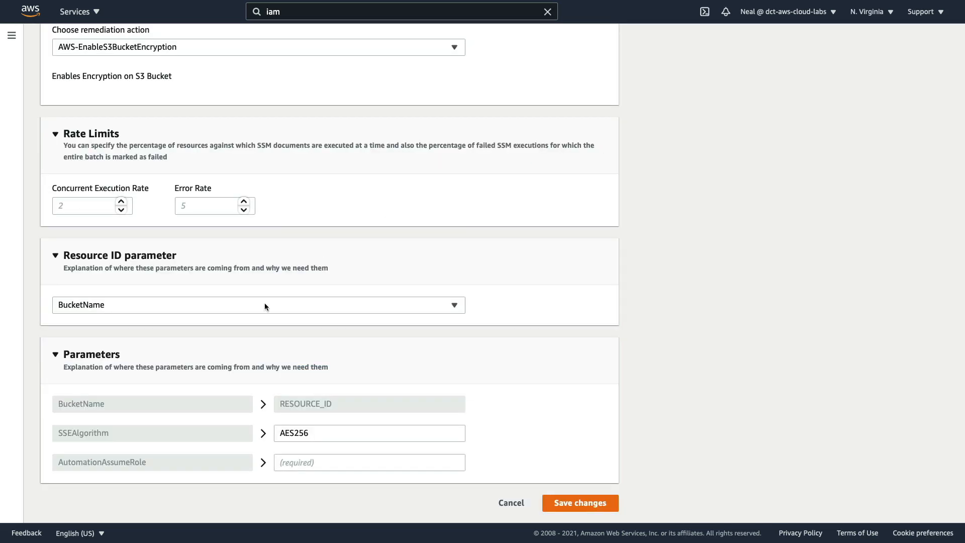
left_click(370, 462)
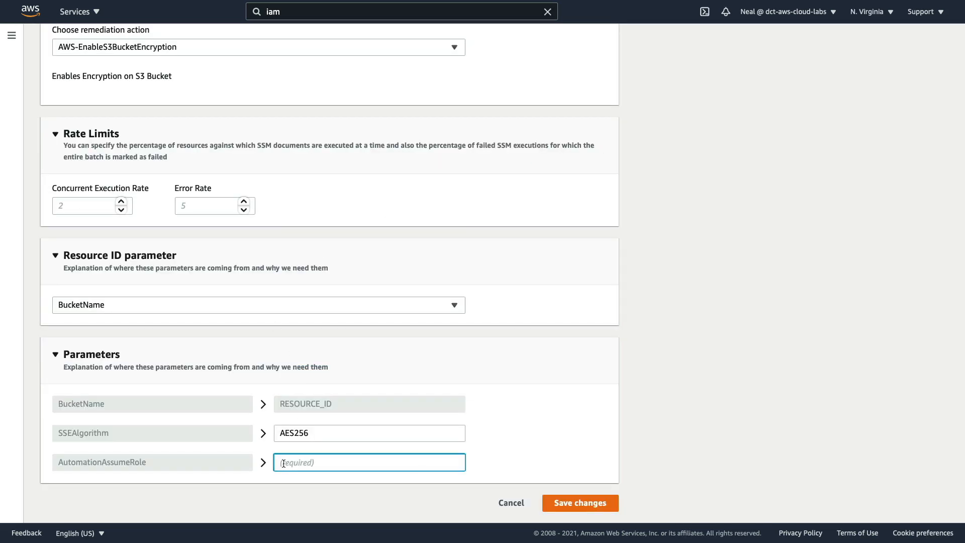
type("arn:aws:iam::138422235973:role/AWSConfigRemediation")
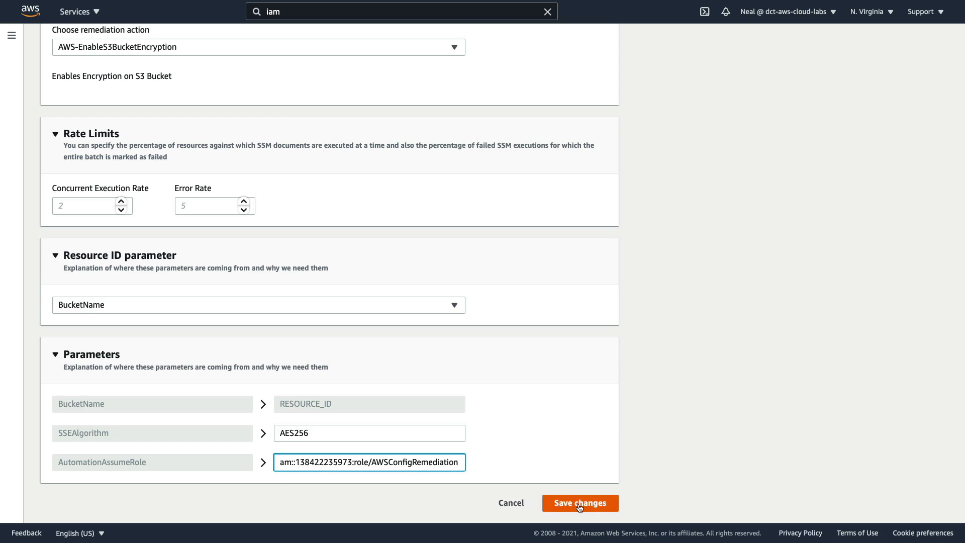
left_click(579, 503)
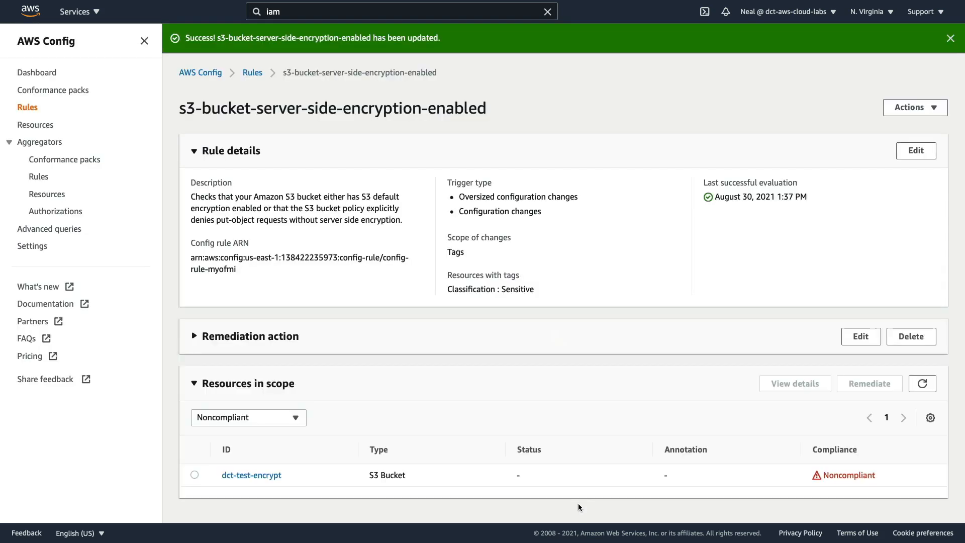
mouse_move(804, 490)
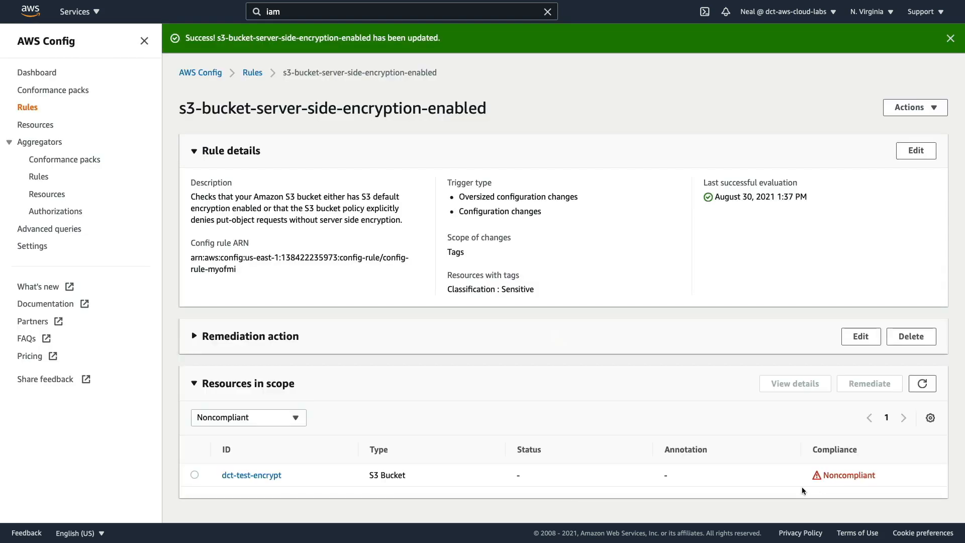
mouse_move(819, 486)
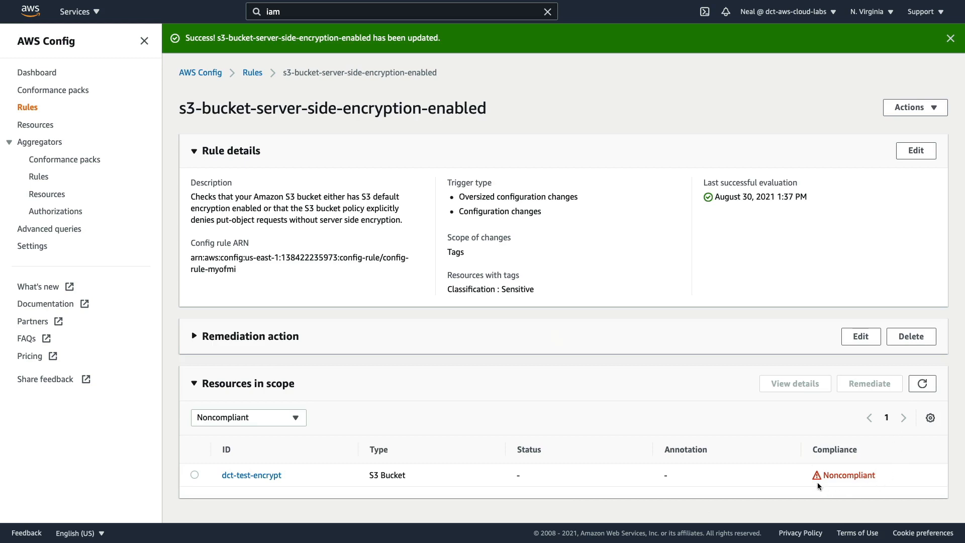
Re-evaluate the s3-bucket-server-side-encryption-enabled rule from its Actions menu.
left_click(915, 107)
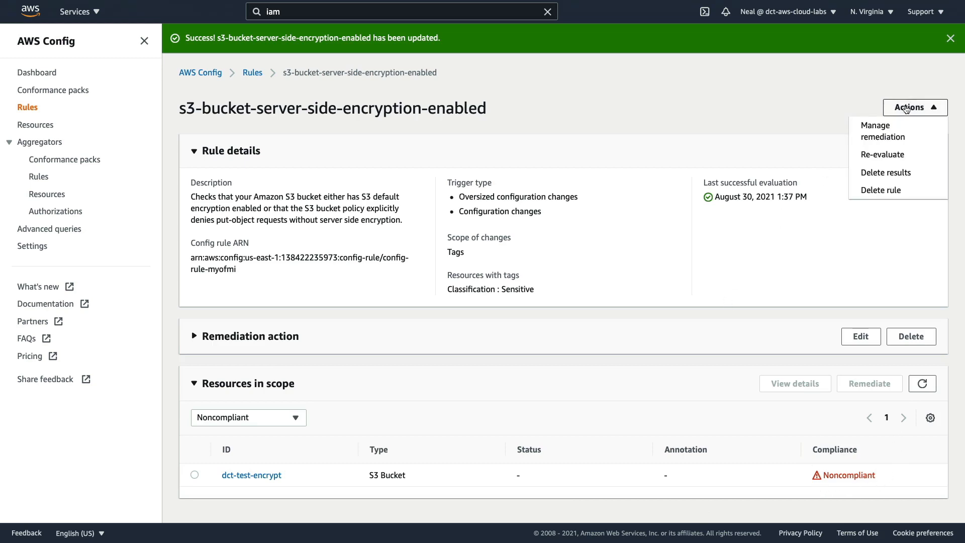
left_click(882, 155)
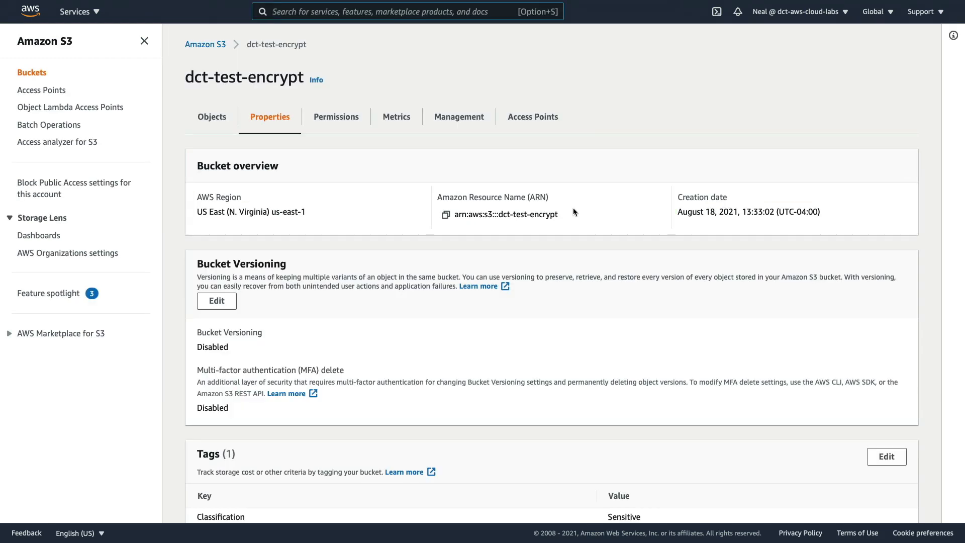
Scroll dct-test-encrypt's properties to Default encryption, showing SSE-S3 enabled.
scroll("down", 3)
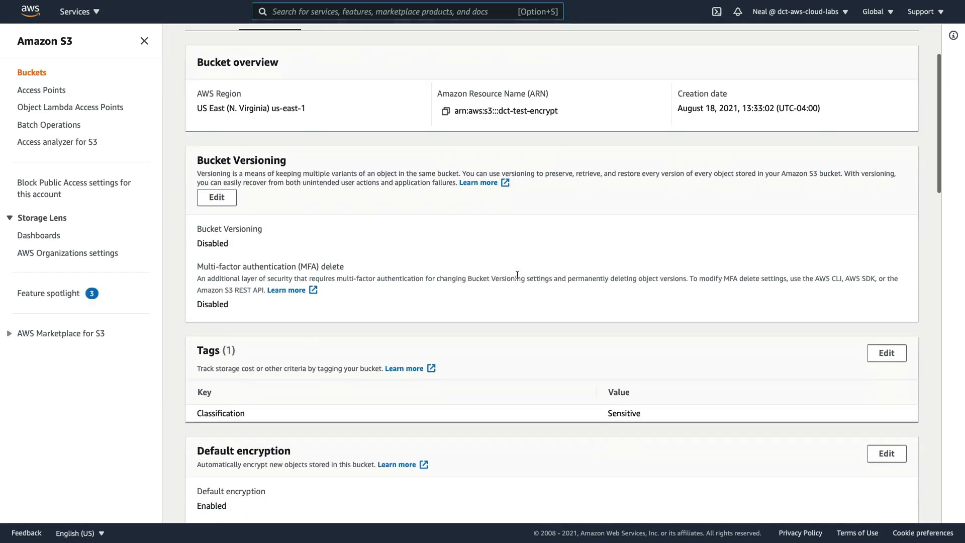
scroll("down", 3)
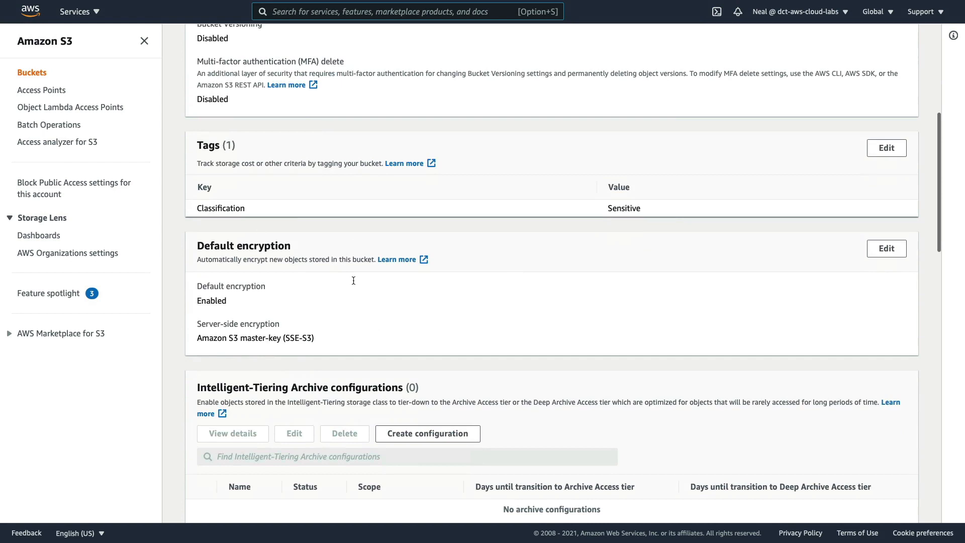
mouse_move(269, 377)
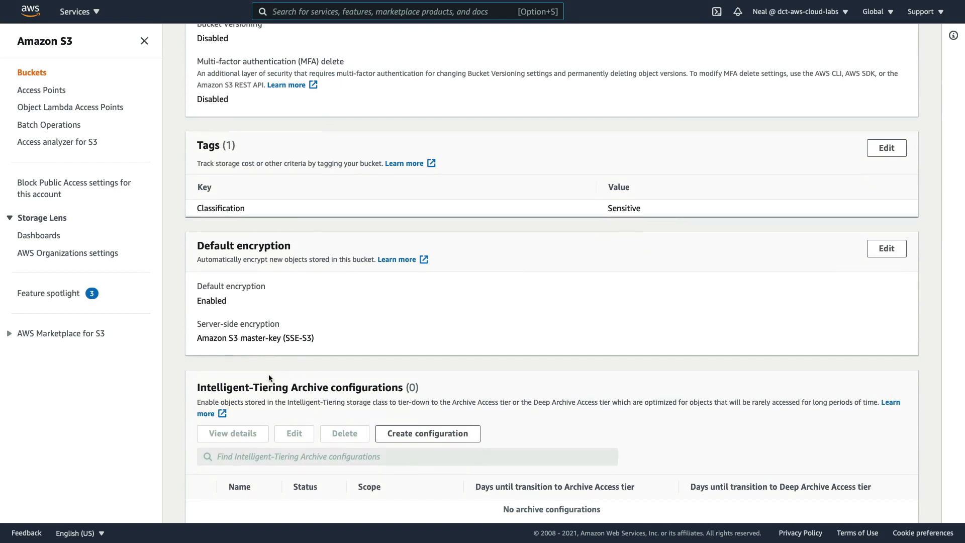